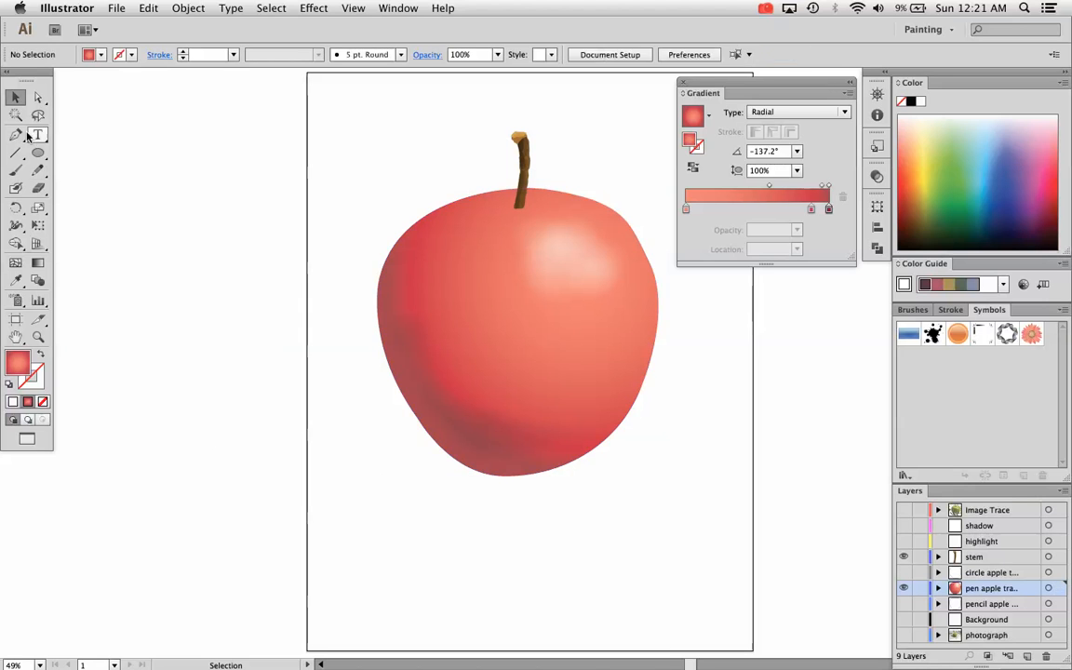
mouse_move(17, 97)
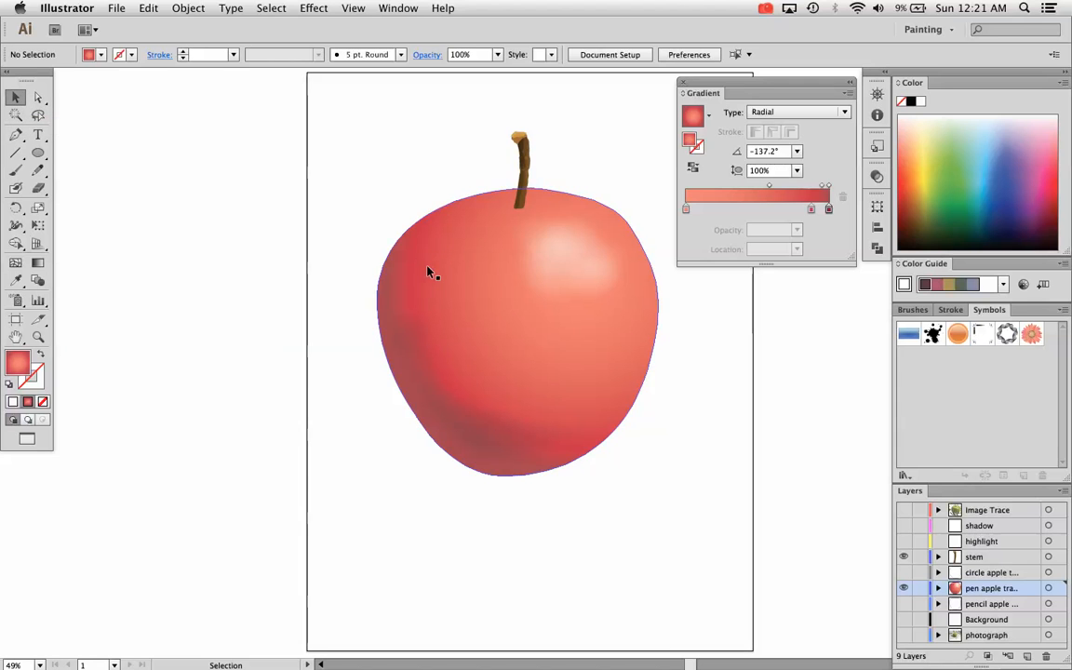
Select the red gradient apple body path with the Selection tool.
click(428, 272)
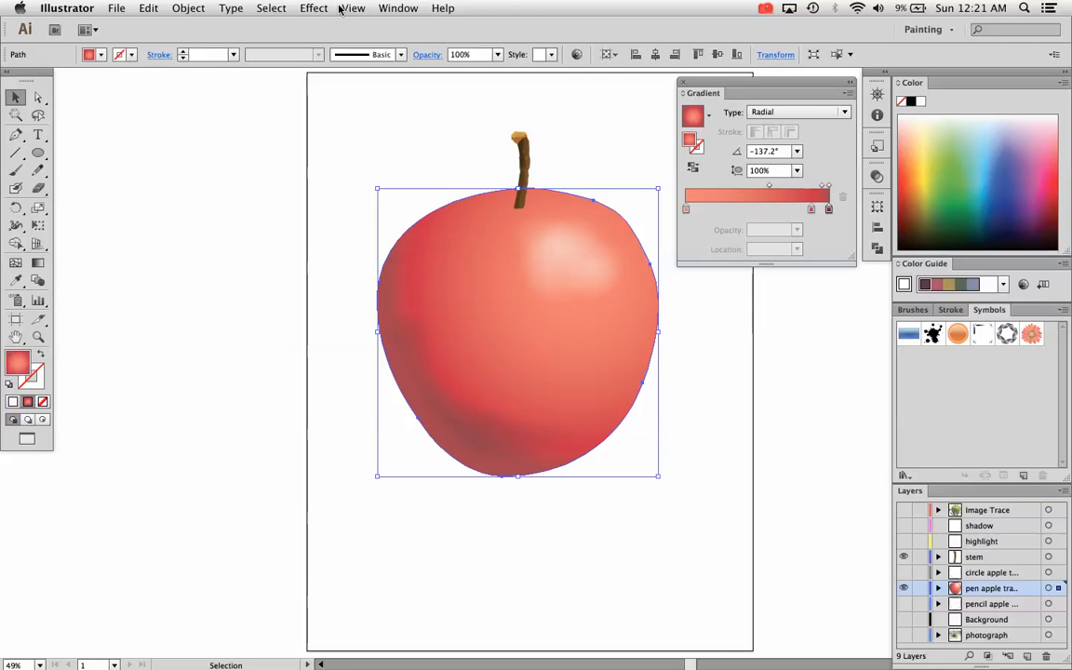
click(313, 7)
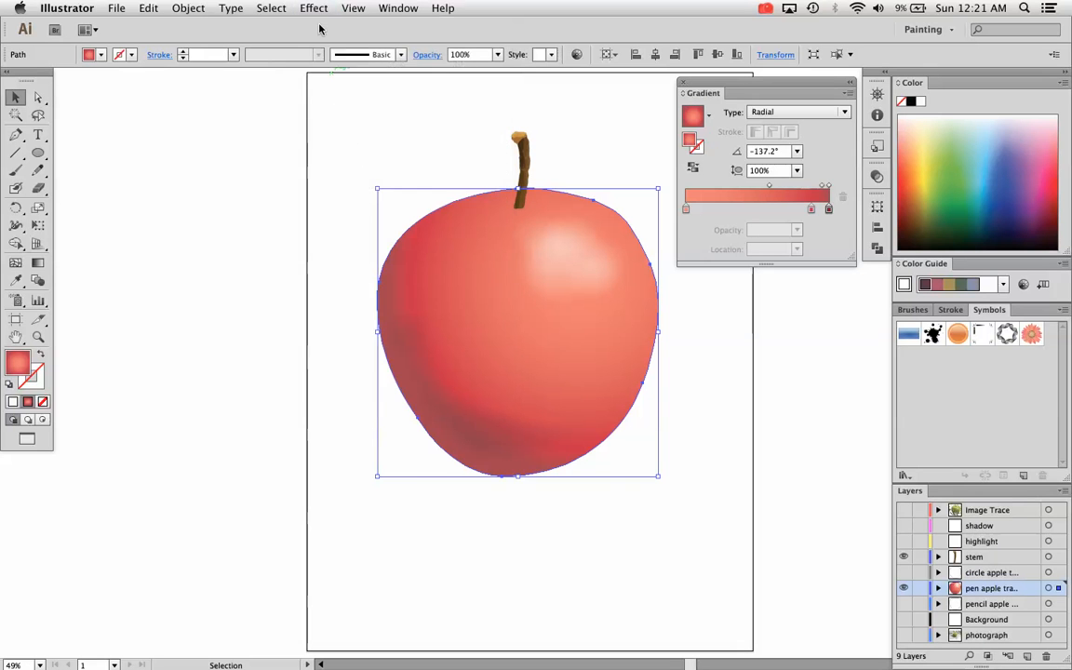
Preview a drop shadow on the apple: 76% opacity, offsets 0.6/0.4 in, 0.4 in blur.
click(313, 7)
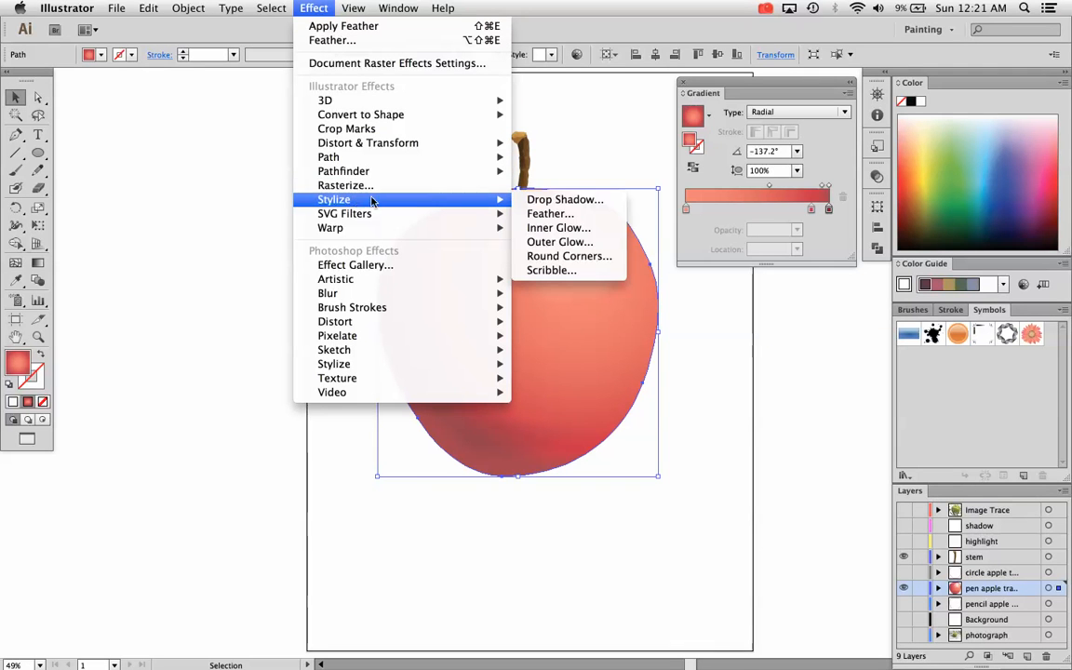
click(565, 199)
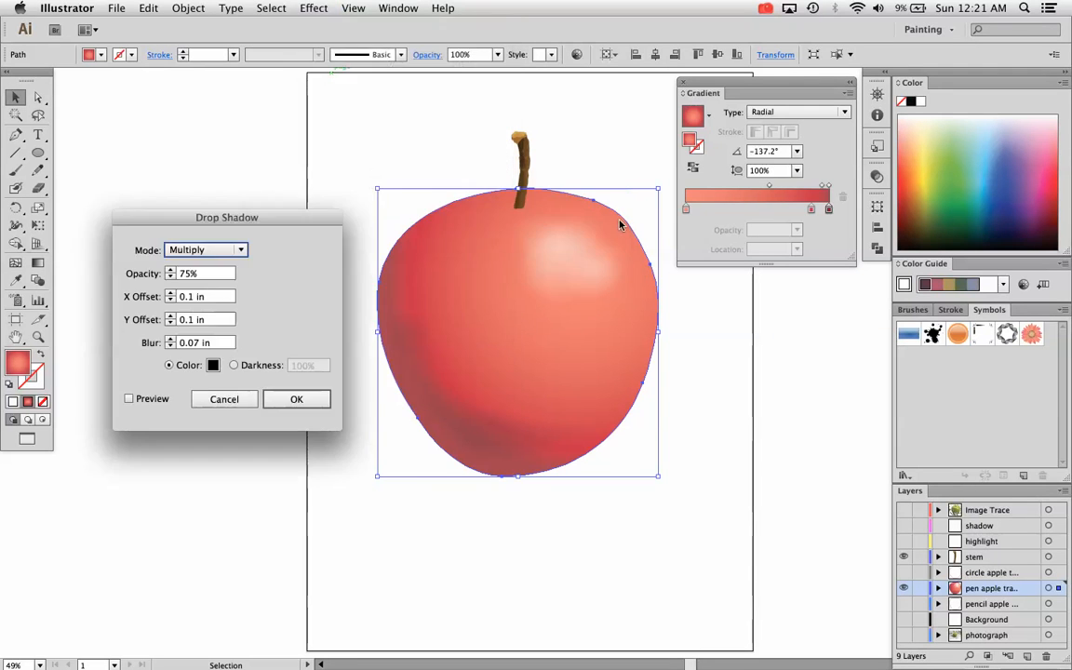
click(128, 398)
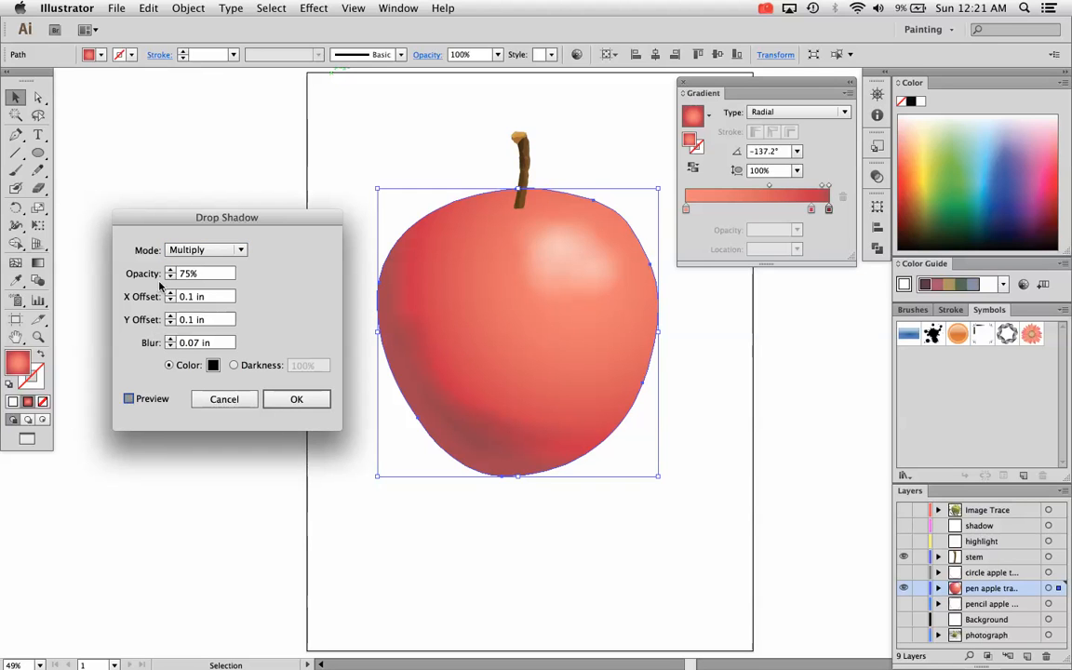
click(128, 398)
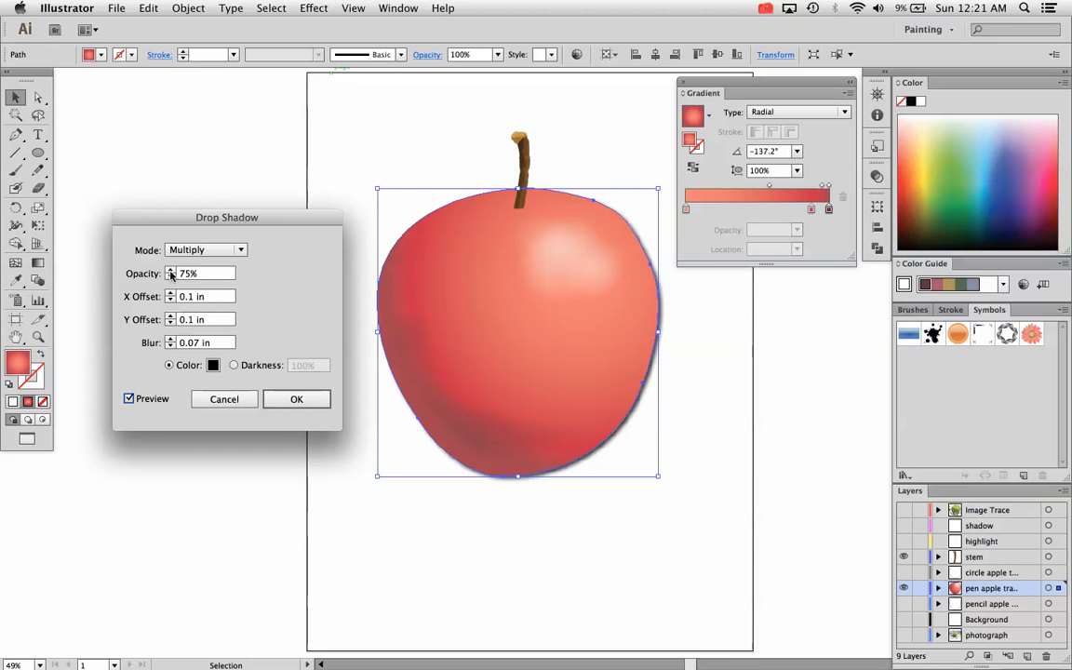
click(169, 269)
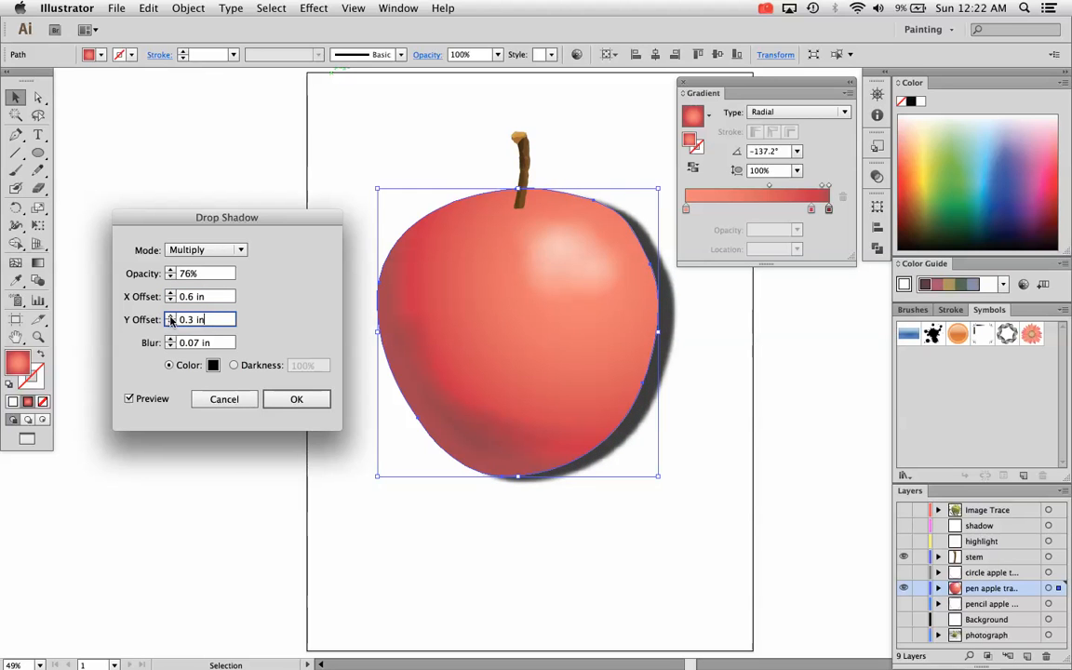
click(170, 315)
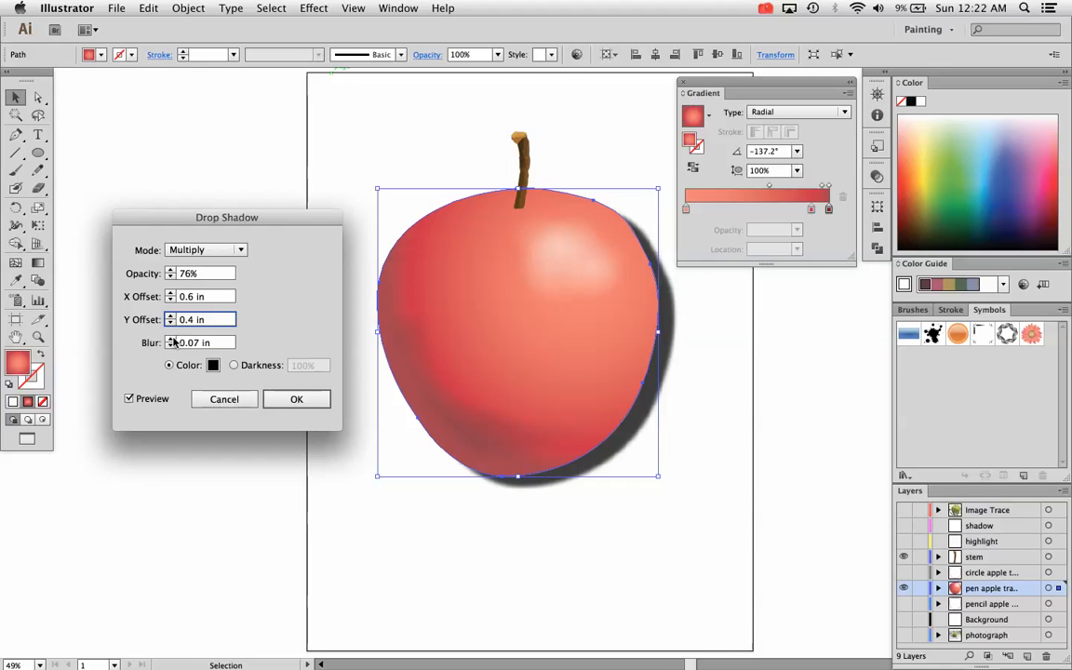
click(195, 343)
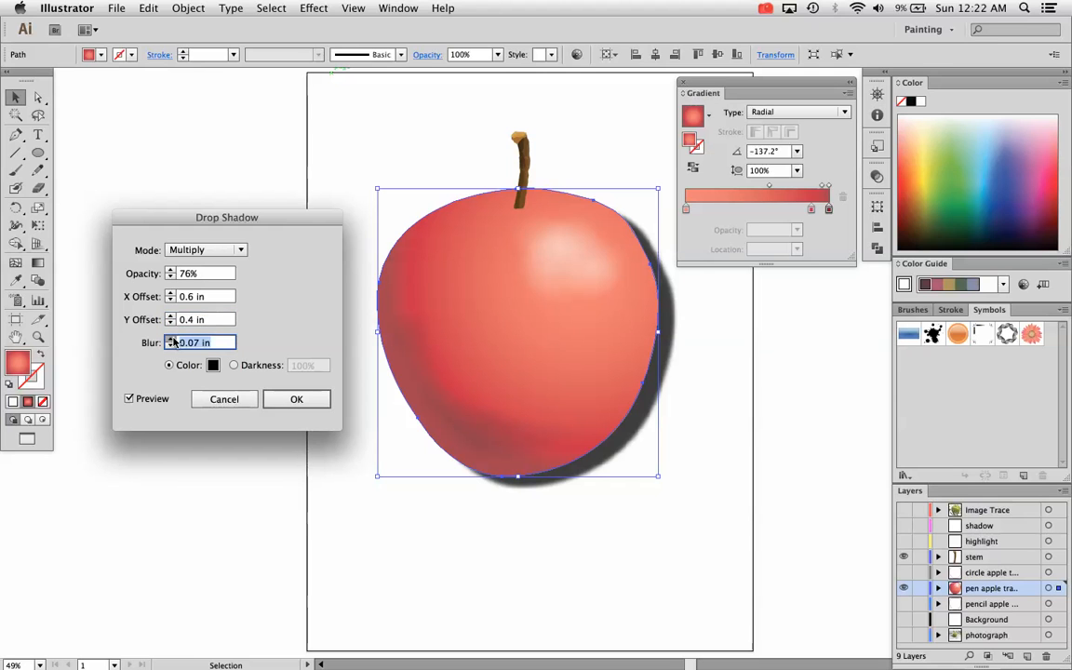
text(0.1 in)
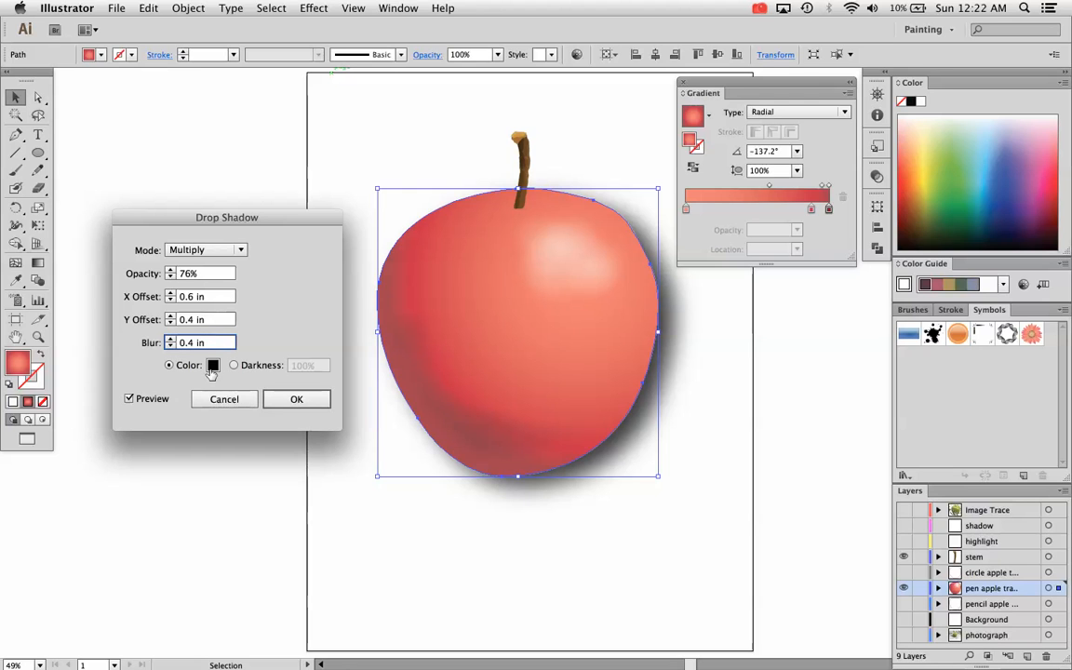
Change the drop shadow colour to dark red, keep Multiply mode, and apply it.
click(213, 364)
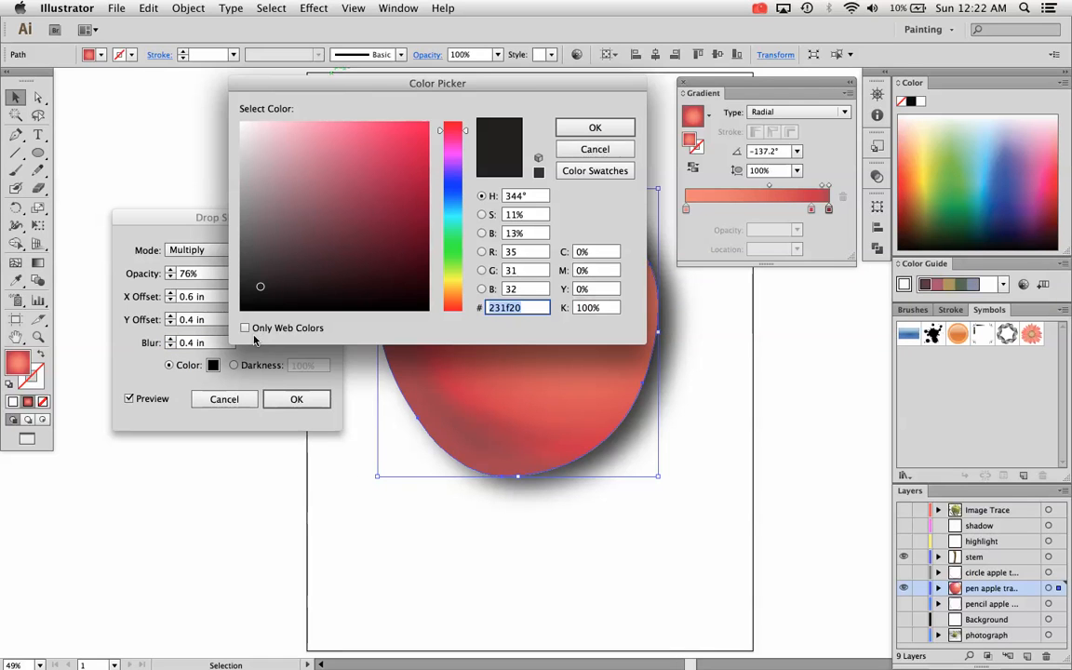
click(595, 126)
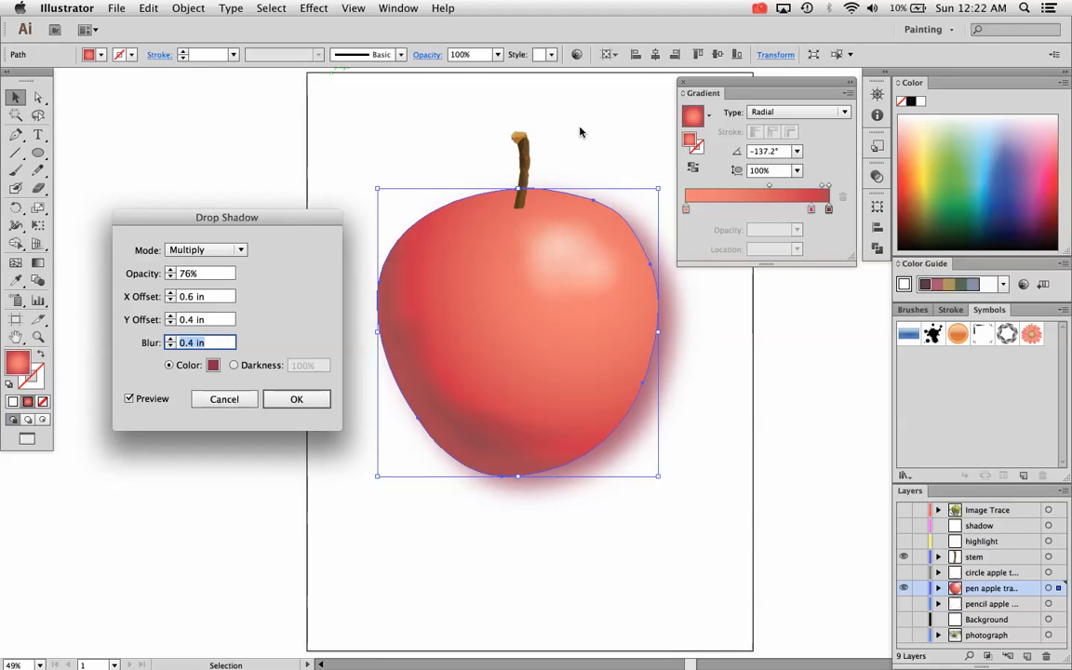
mouse_move(494, 116)
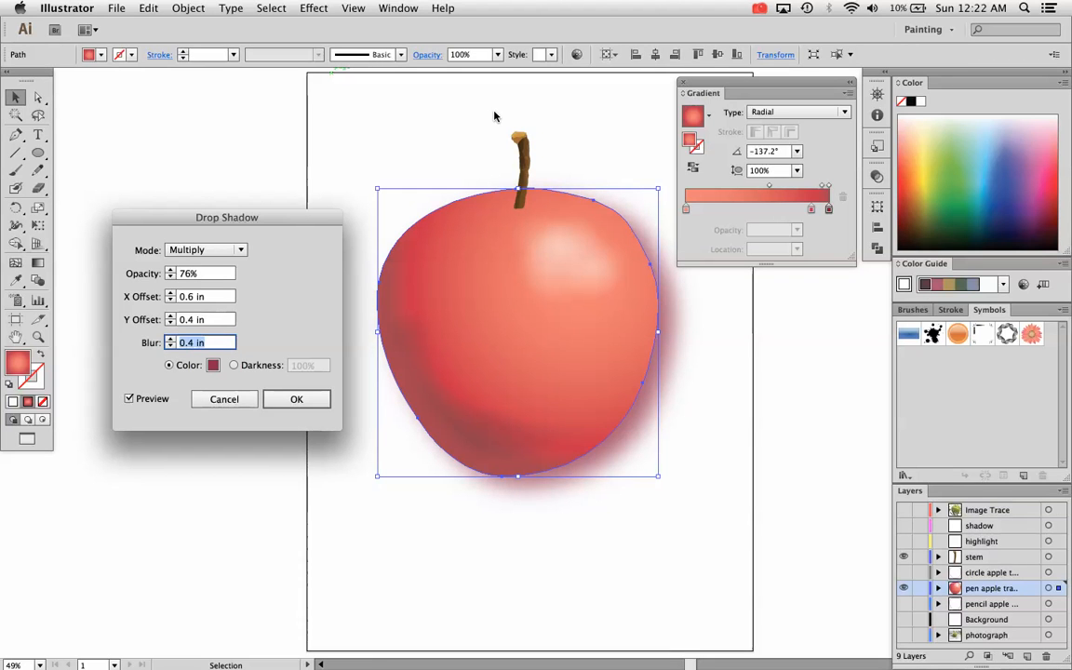
mouse_move(289, 364)
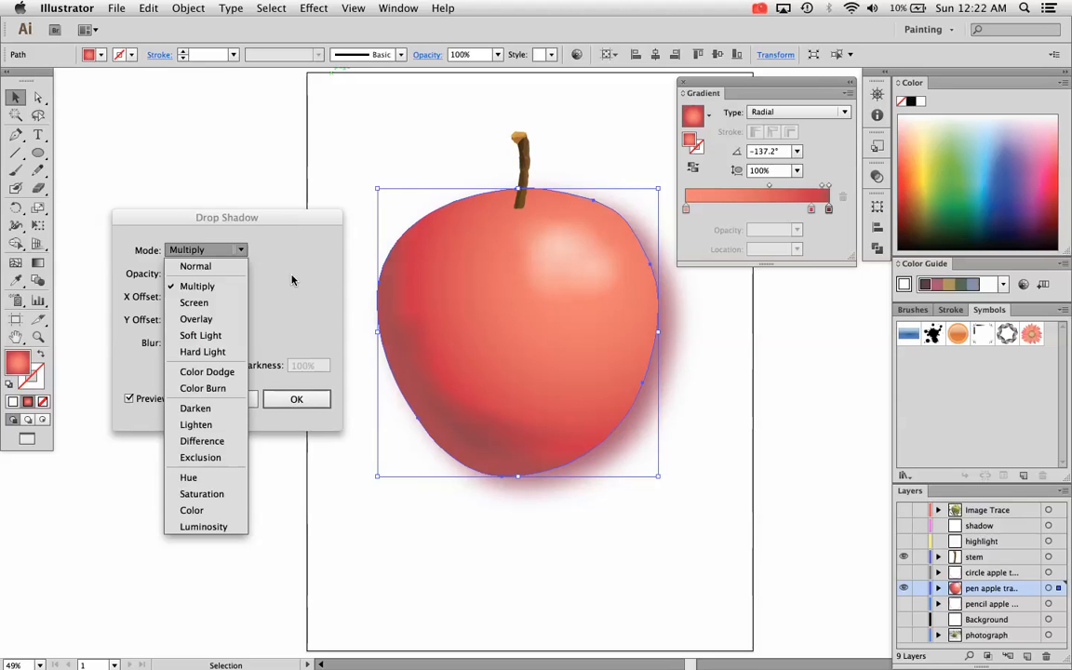
mouse_move(248, 301)
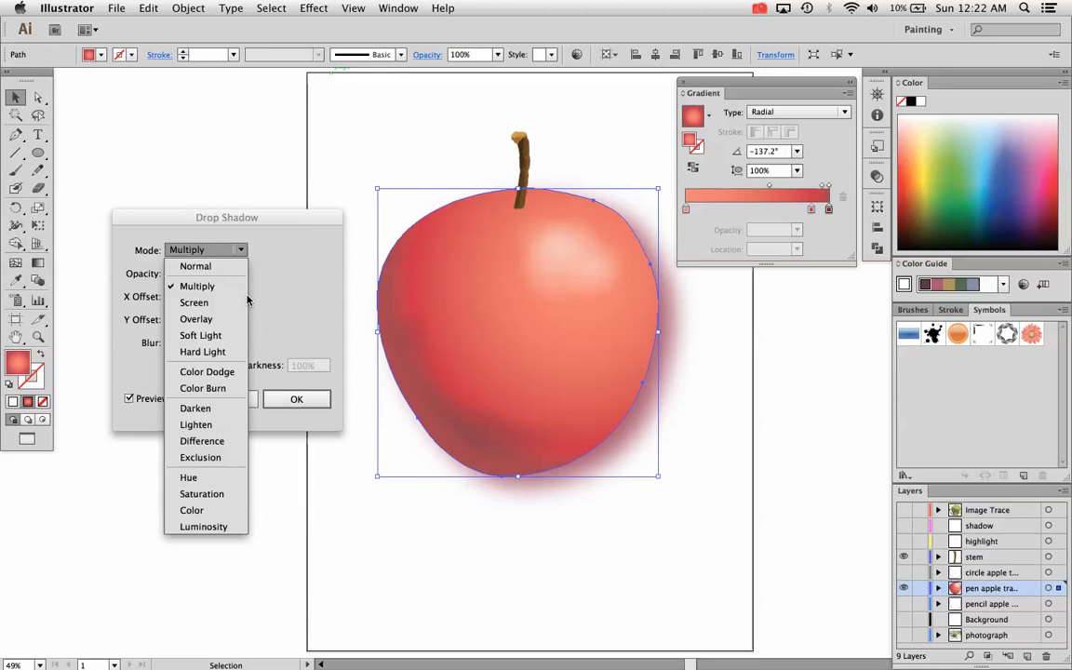
click(197, 285)
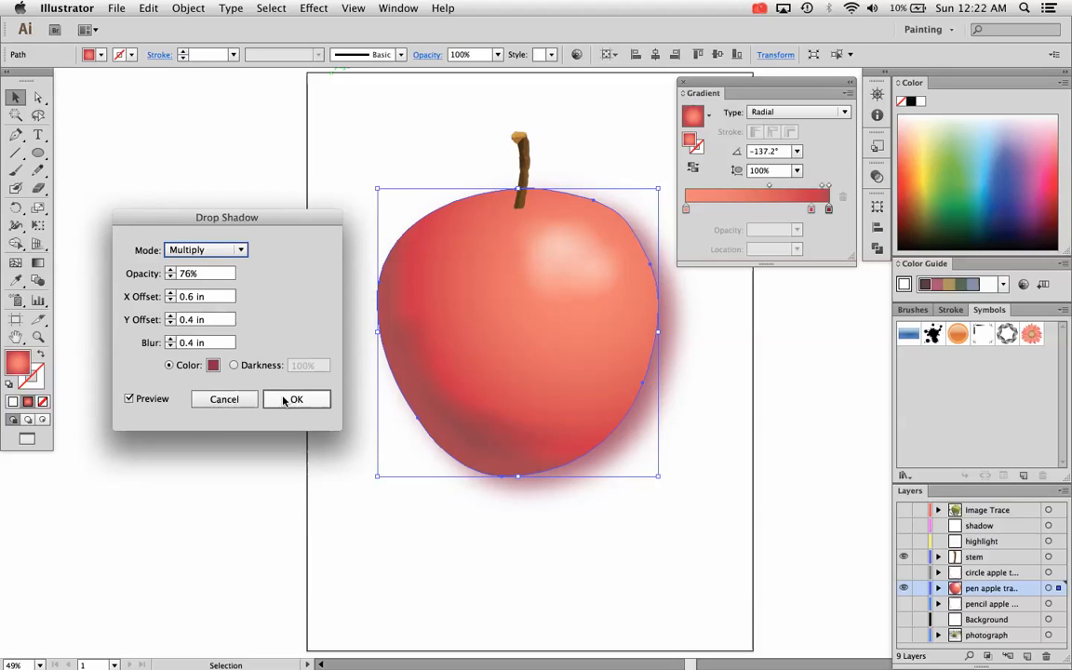
click(296, 399)
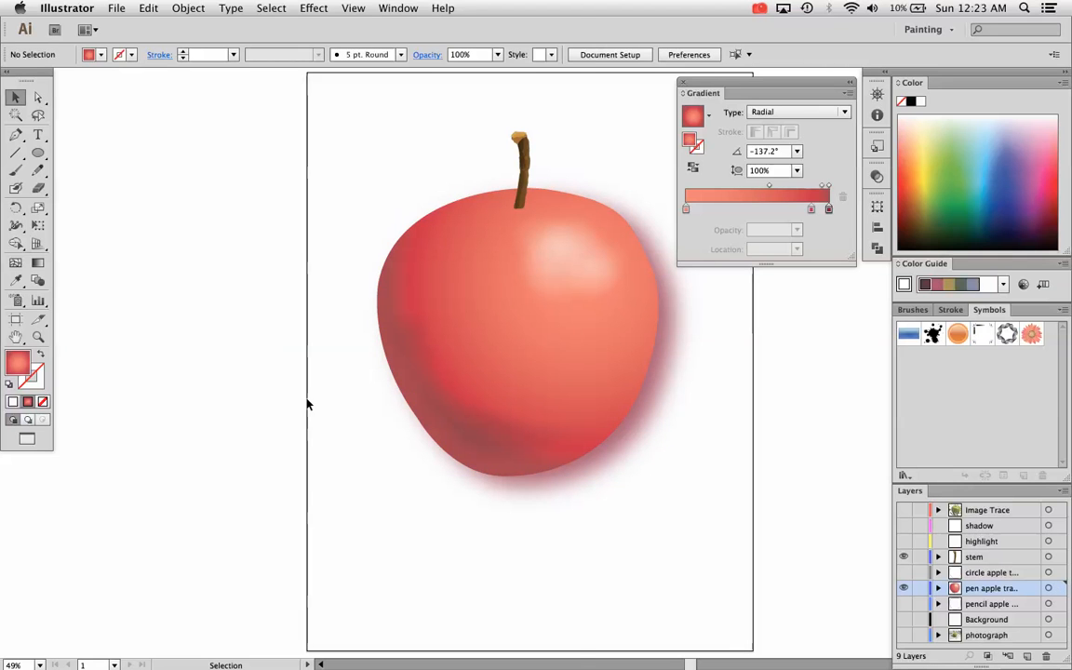
Show the Appearance panel and dock it under the Gradient panel.
click(397, 8)
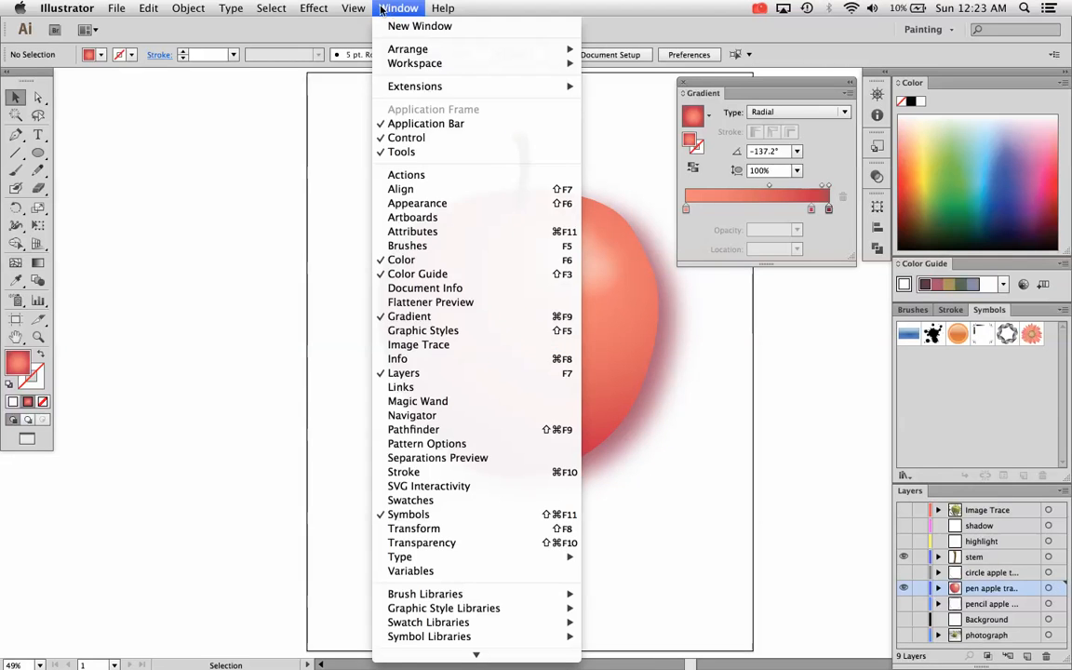
mouse_move(416, 203)
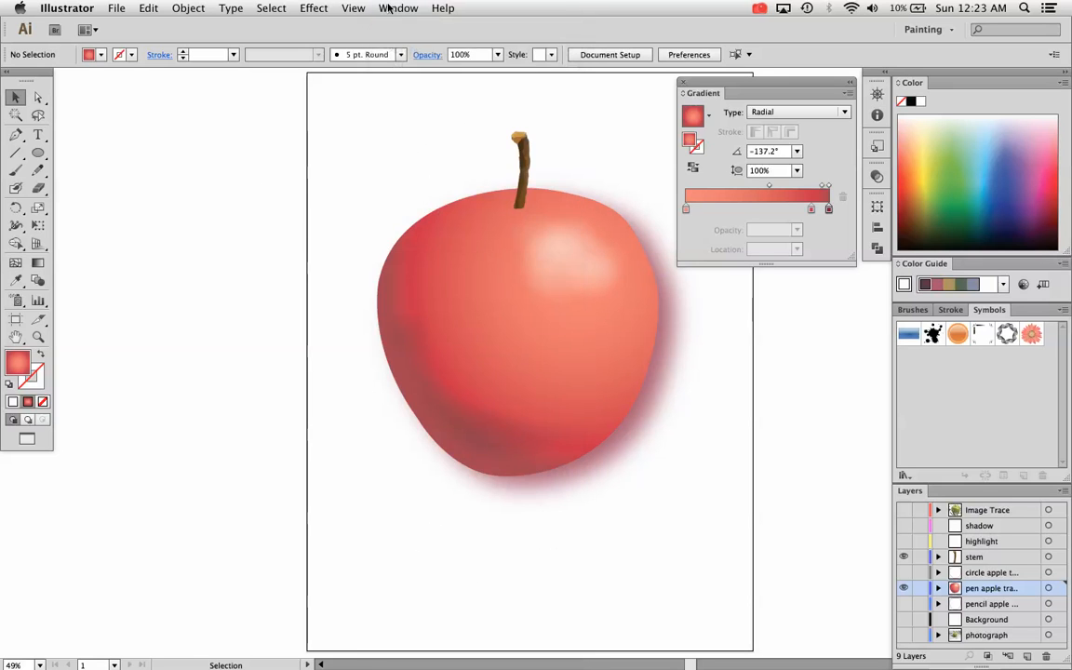
click(397, 8)
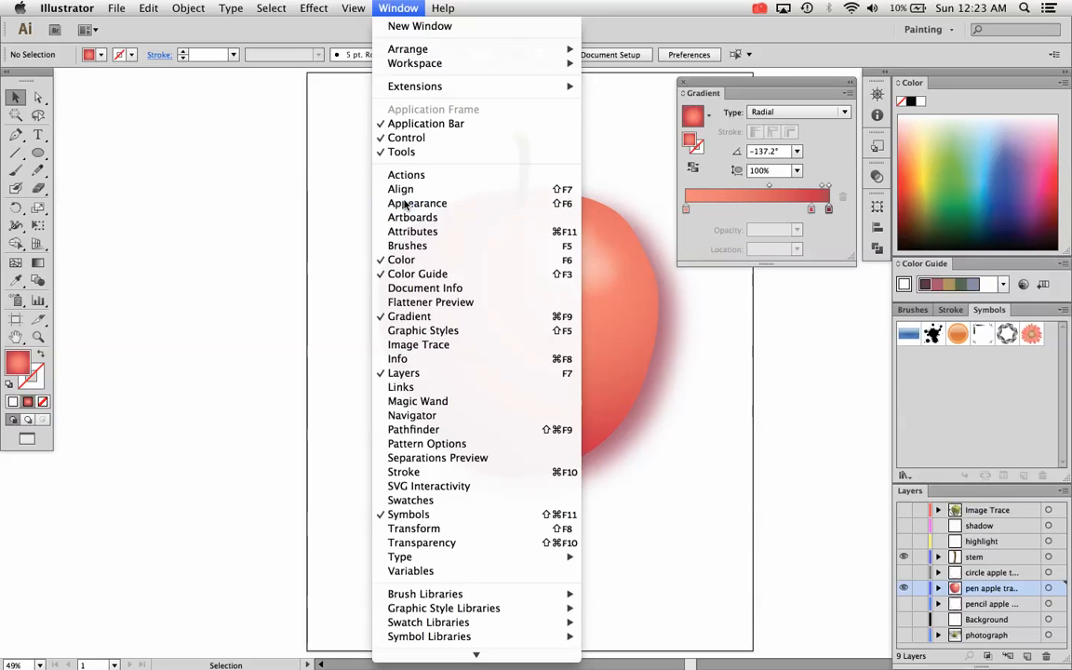
click(417, 202)
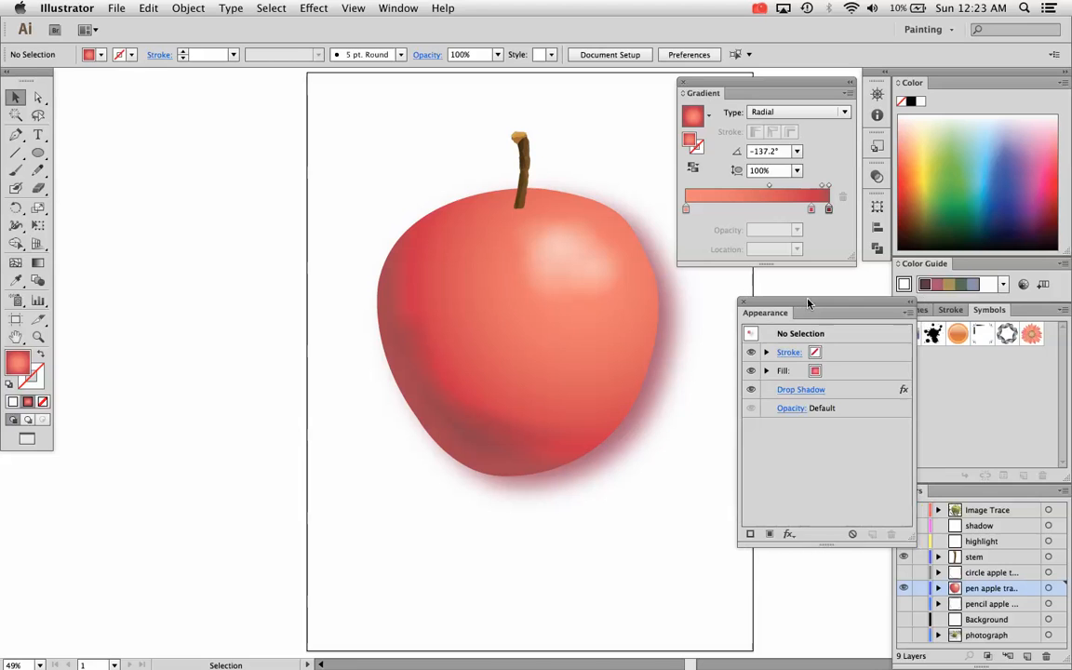
drag(808, 312, 766, 282)
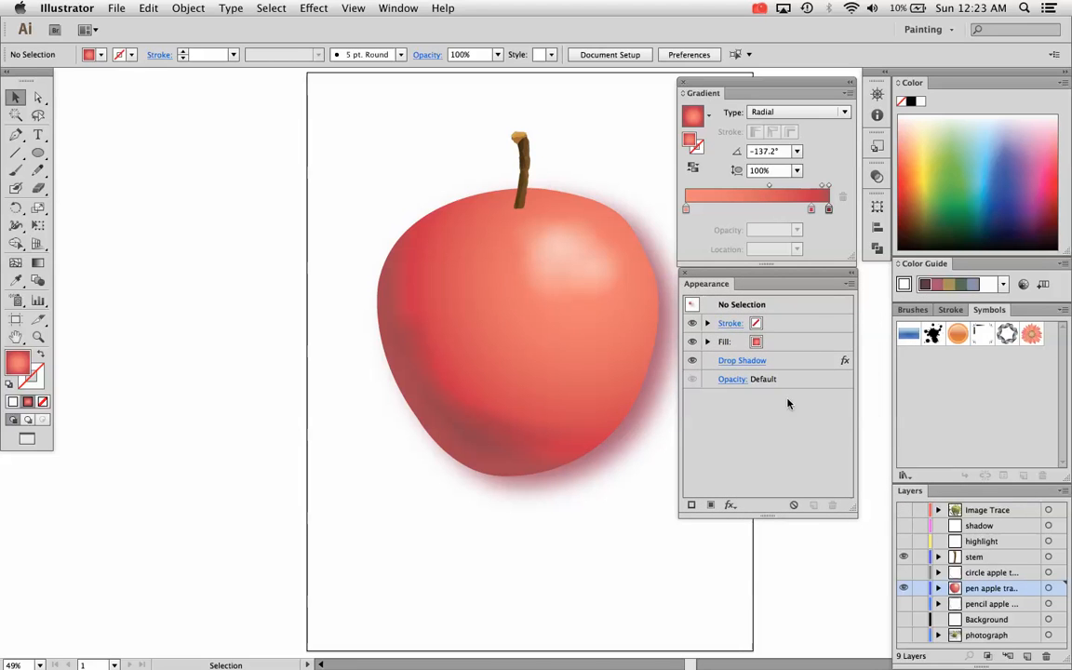
mouse_move(692, 360)
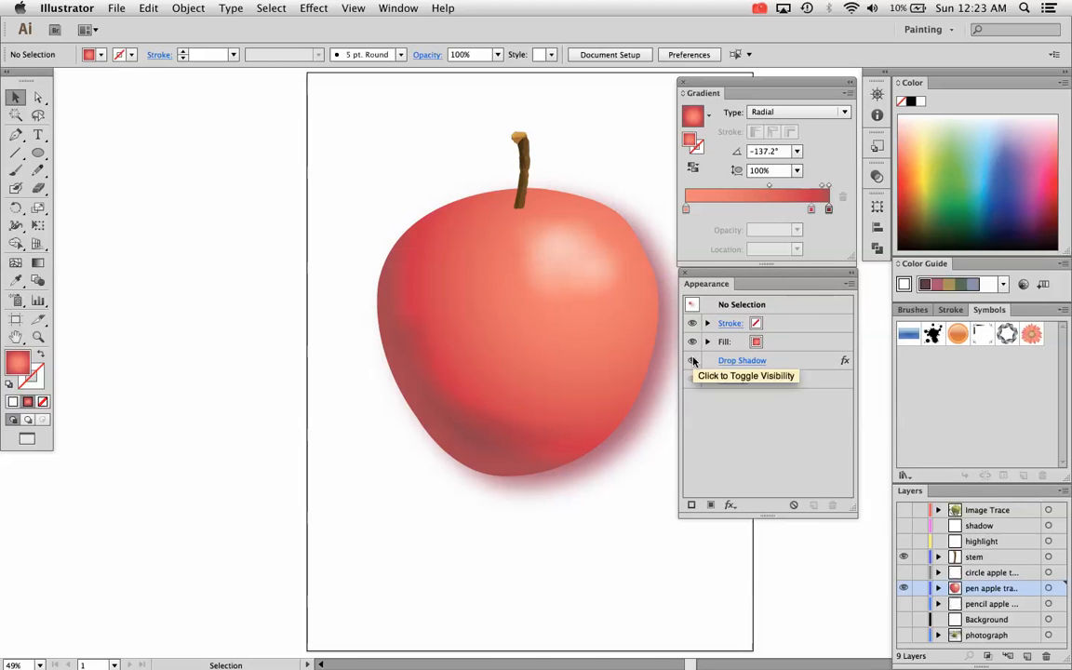
Toggle the Drop Shadow effect's visibility and reselect the apple body.
click(692, 360)
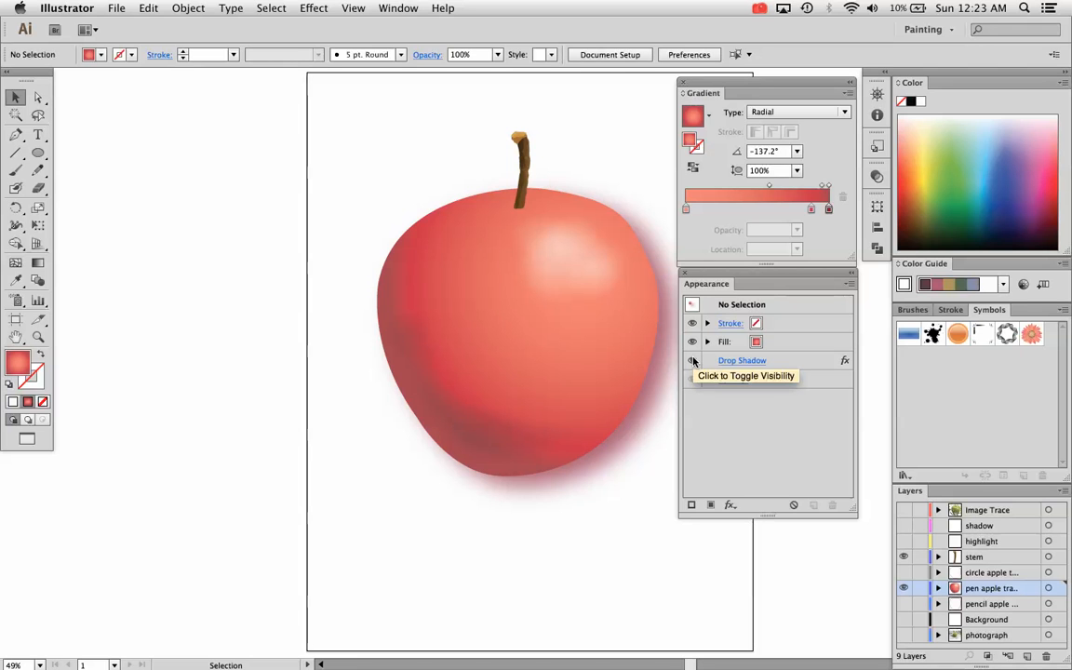
click(691, 360)
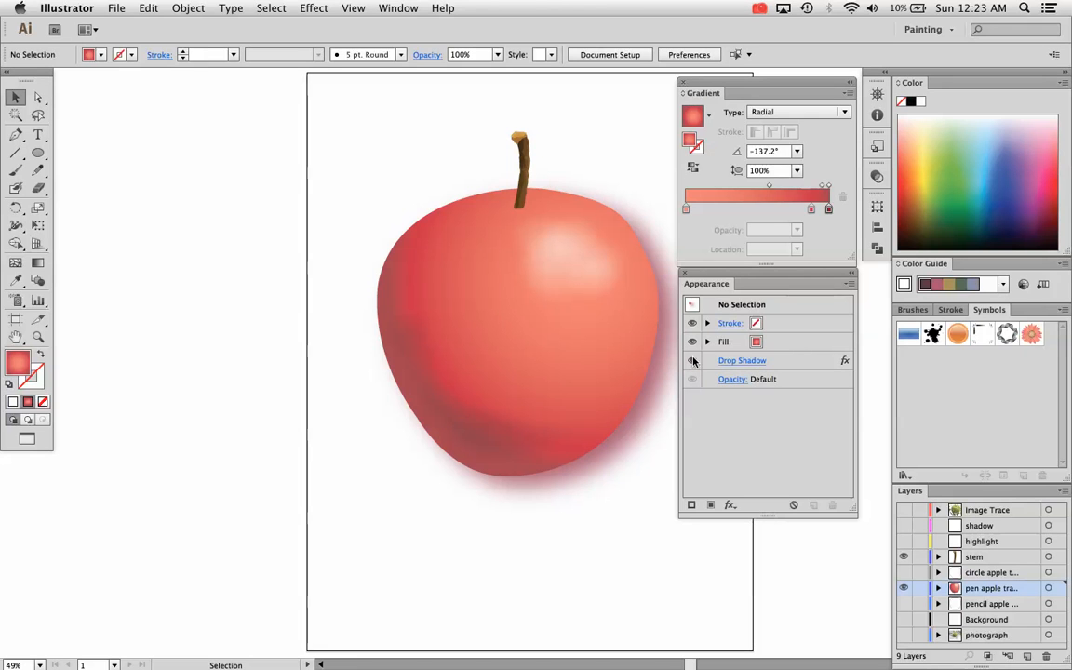
click(692, 360)
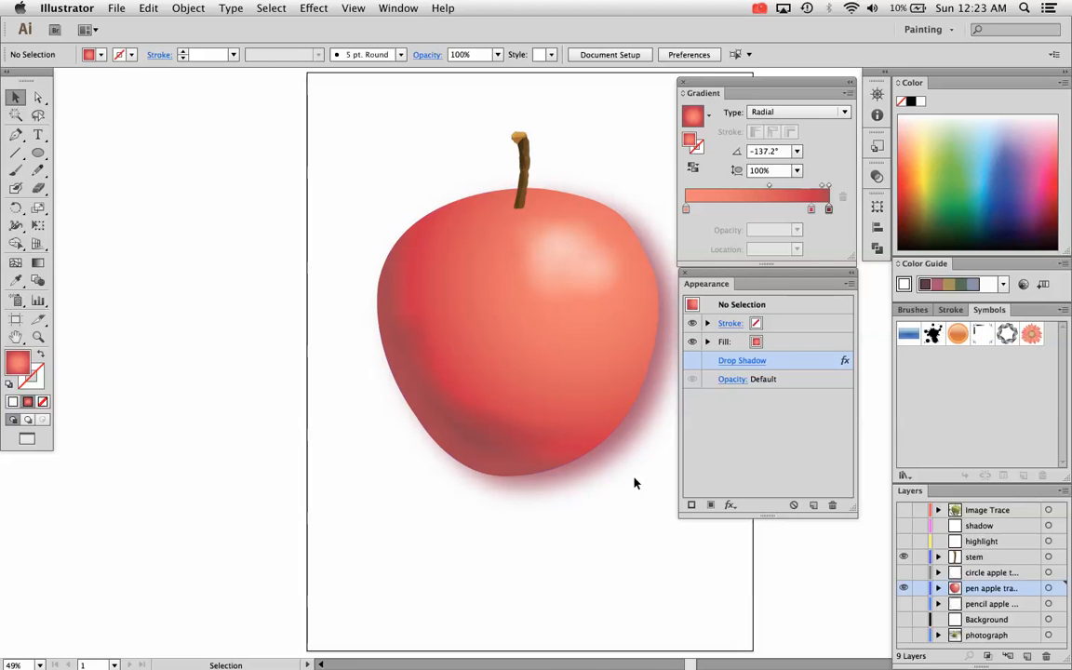
click(511, 326)
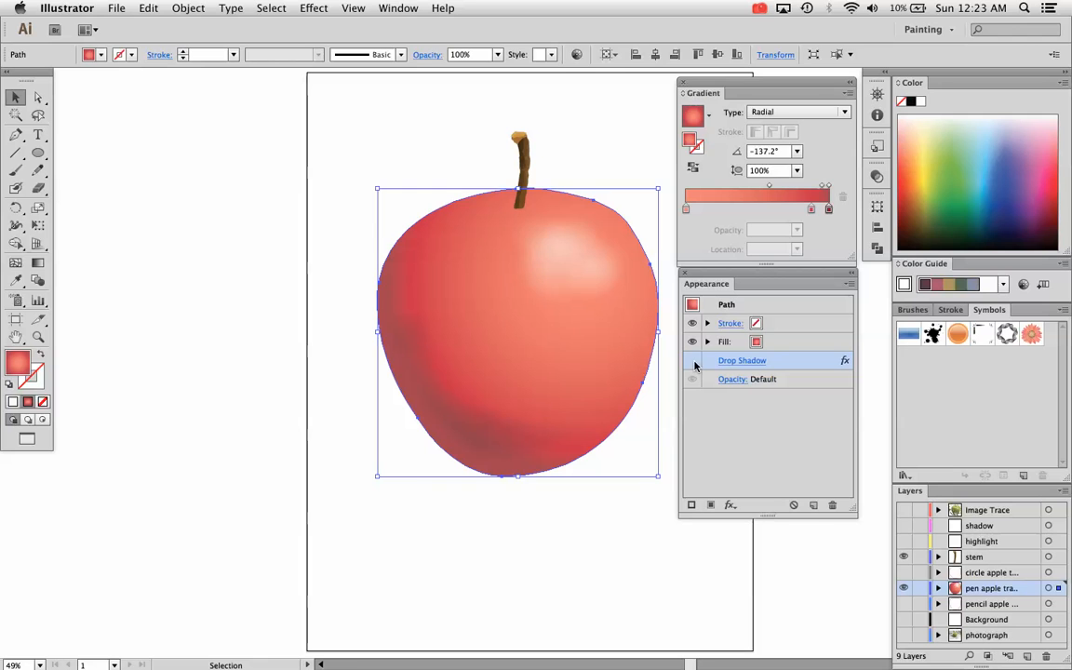
Re-edit the apple's drop shadow to black at 25% opacity, then deselect.
click(740, 360)
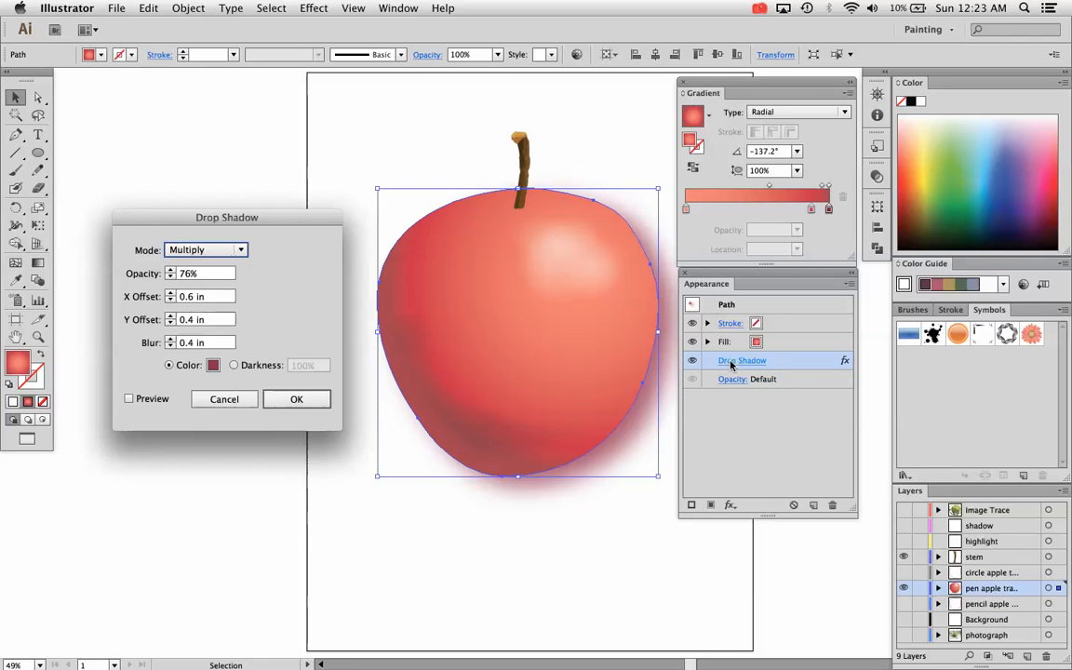
click(213, 366)
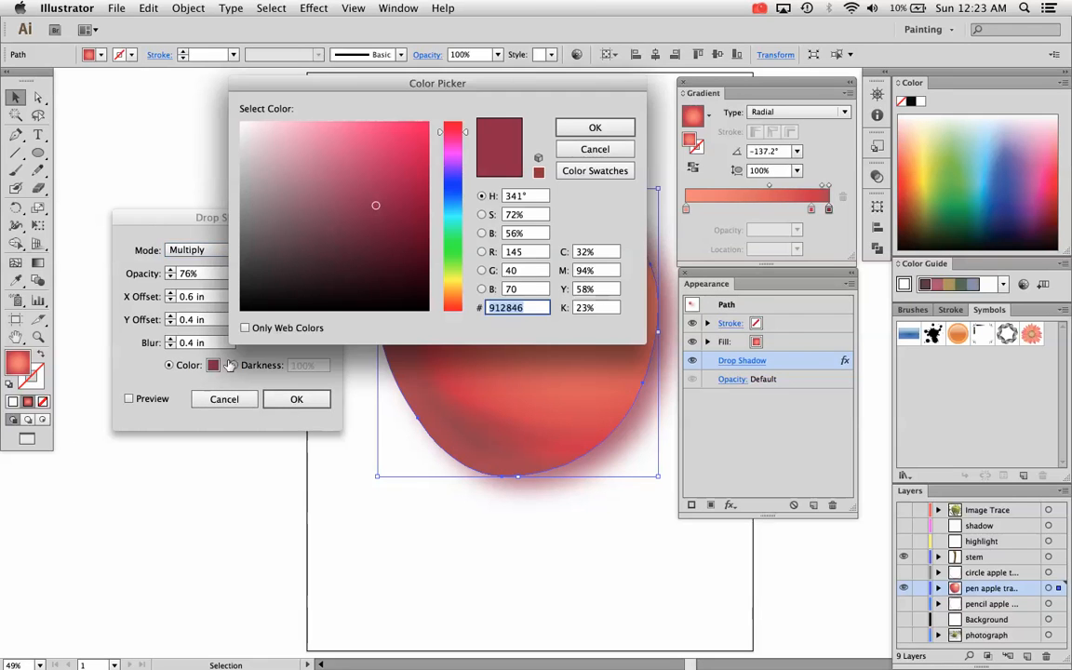
click(594, 127)
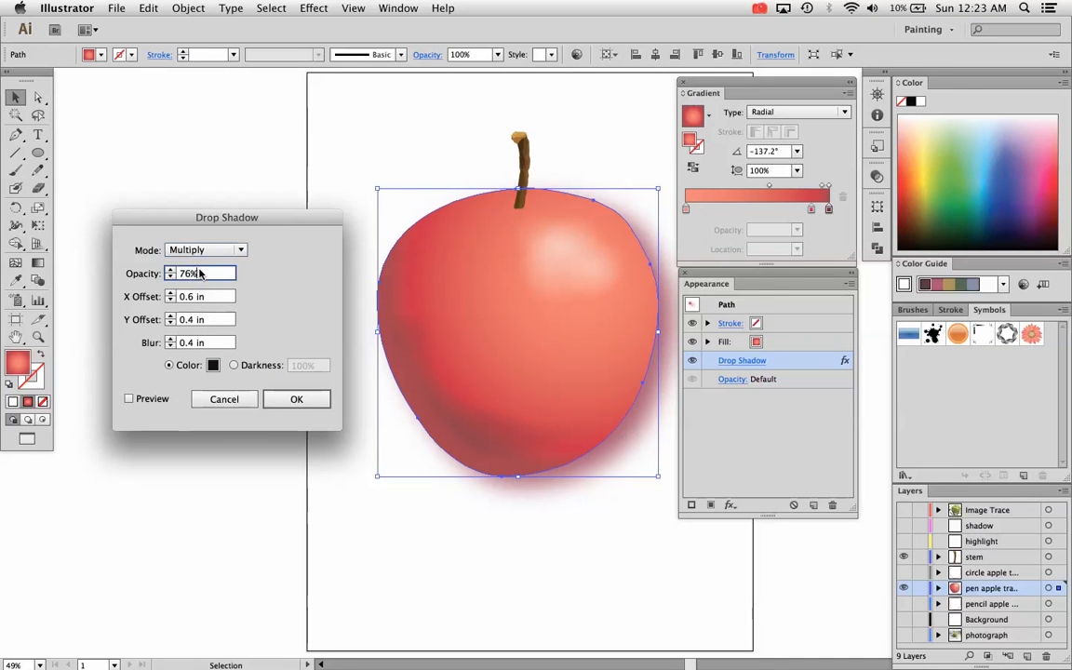
text(25)
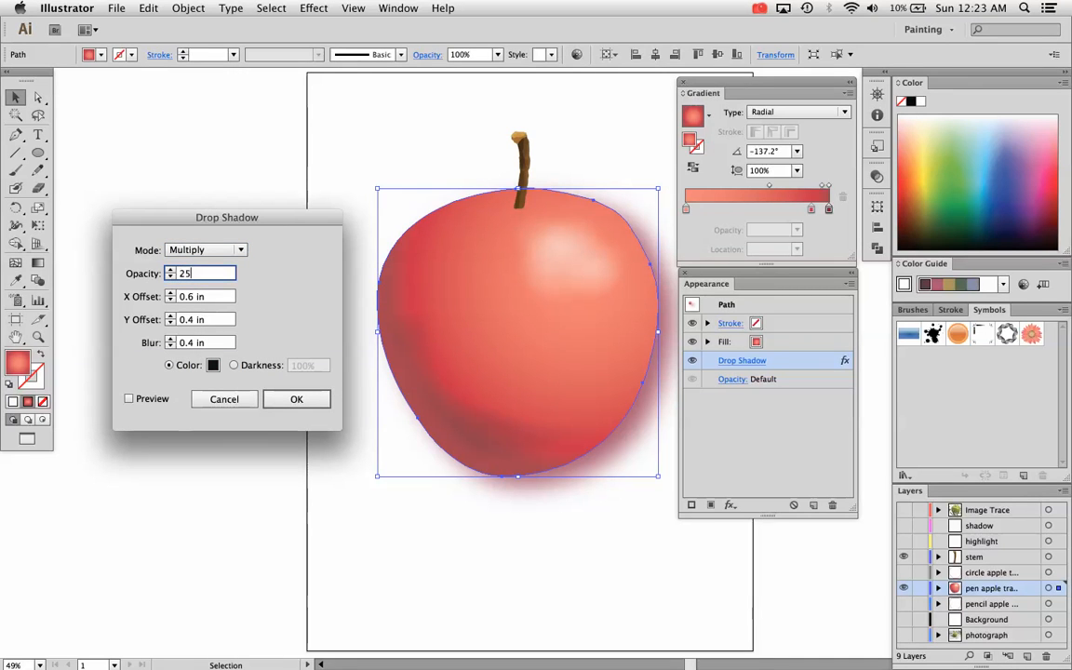
click(295, 398)
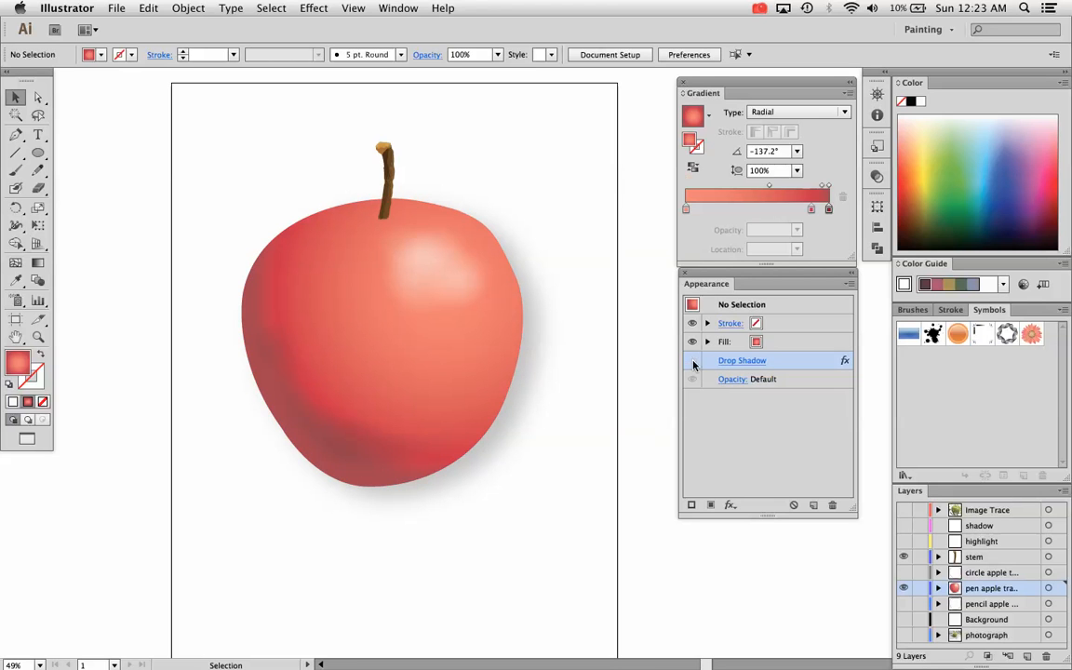
click(692, 360)
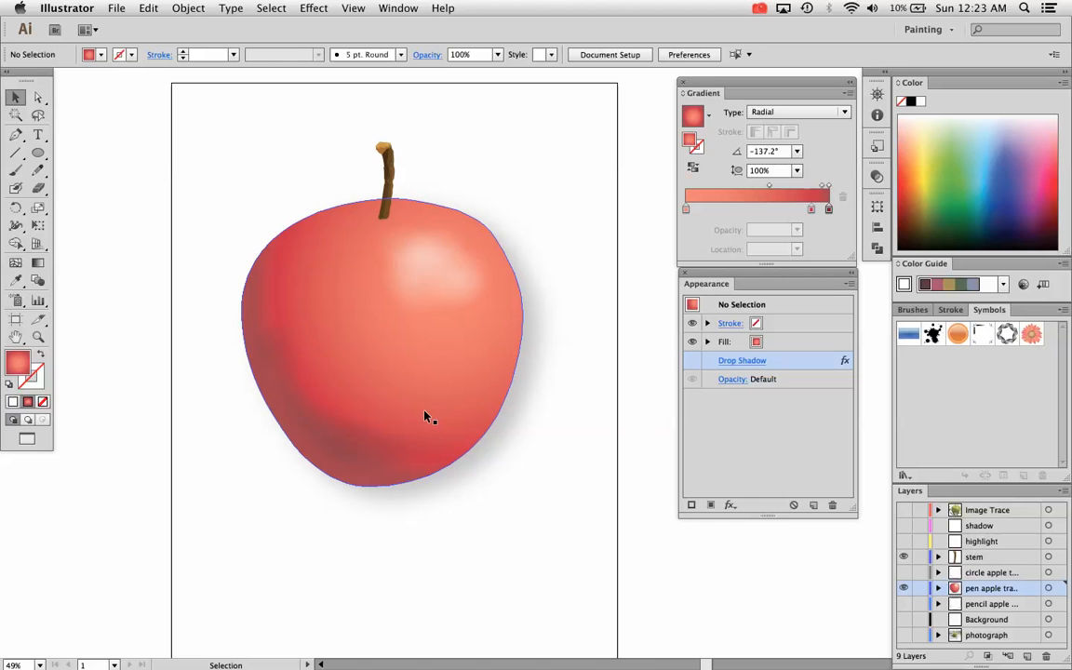
click(426, 416)
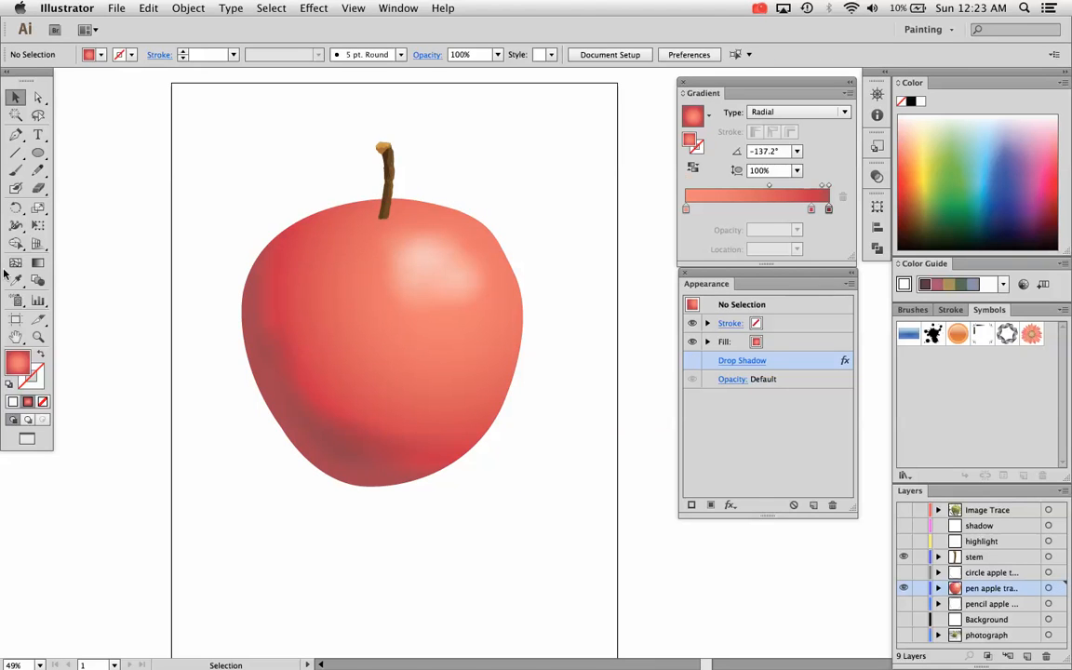
Draw a wide flat ellipse beneath the apple and fill it near-black.
click(38, 153)
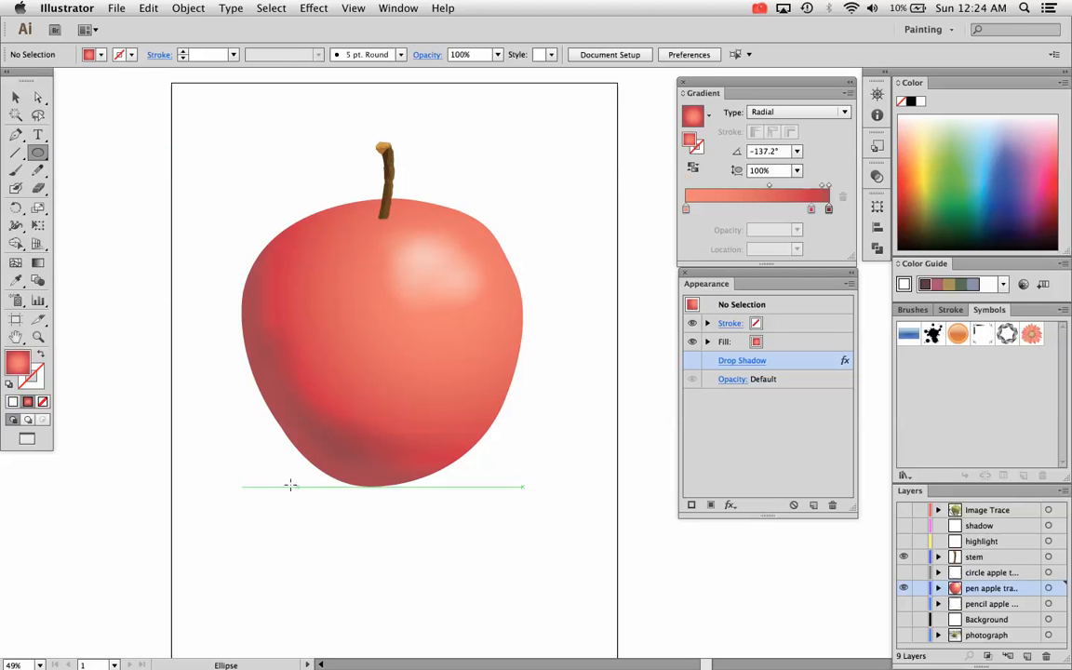
drag(289, 484, 491, 502)
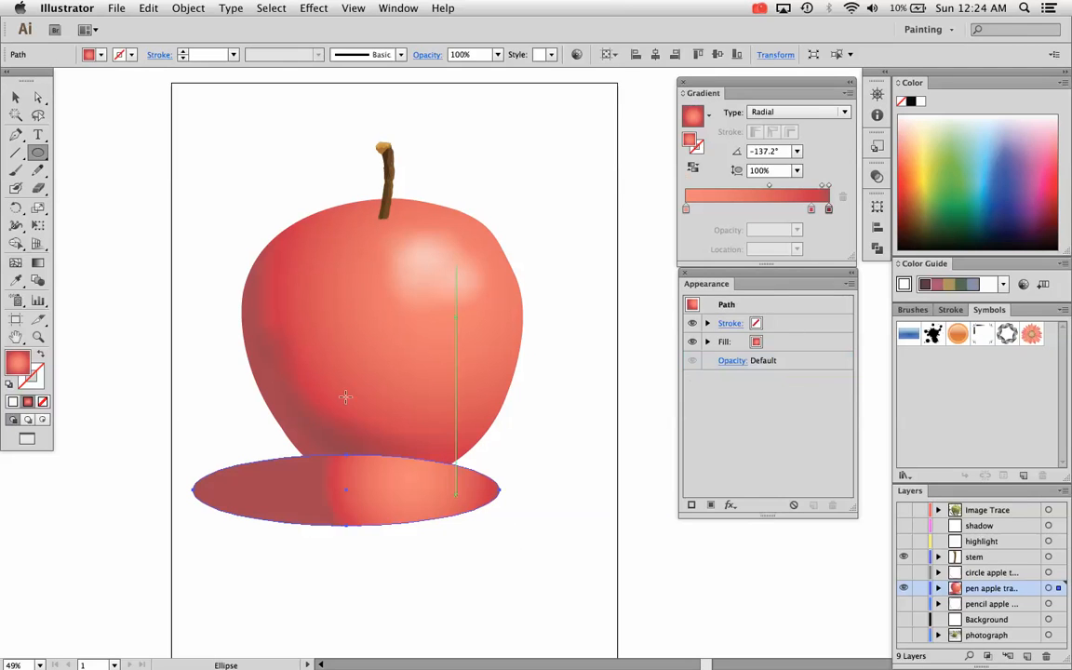
click(37, 153)
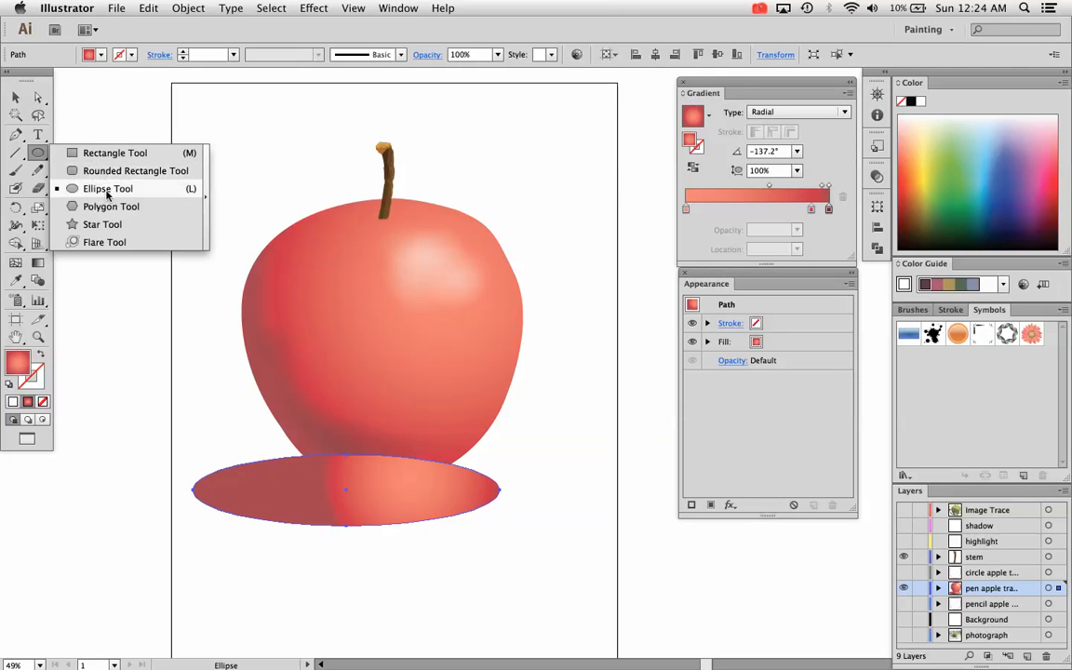
click(107, 188)
text(0c0c0c)
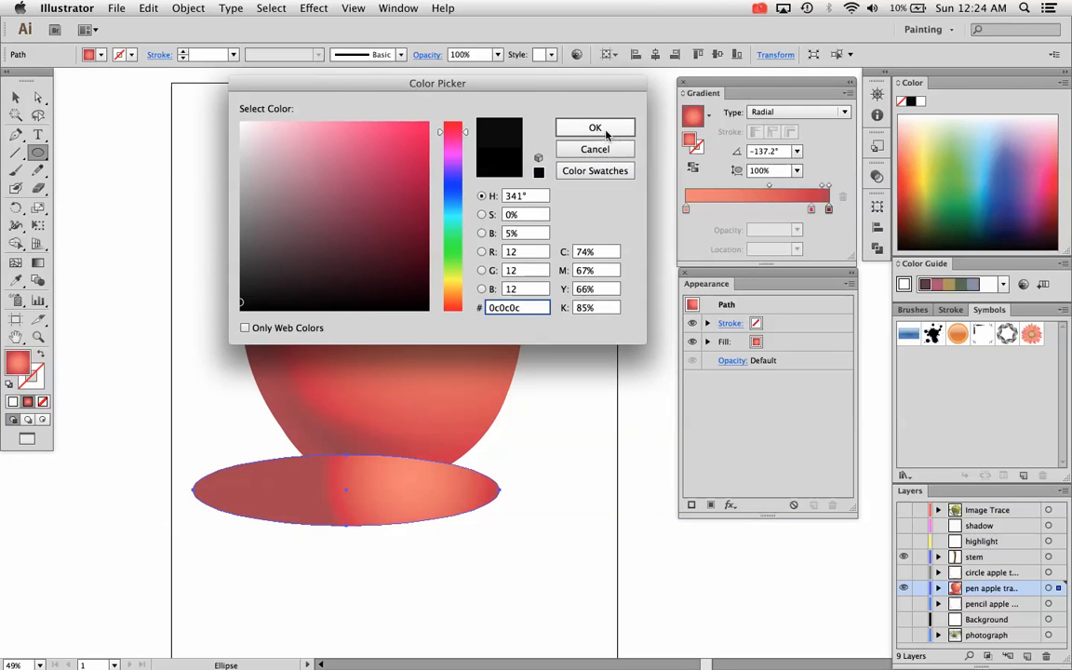
click(594, 127)
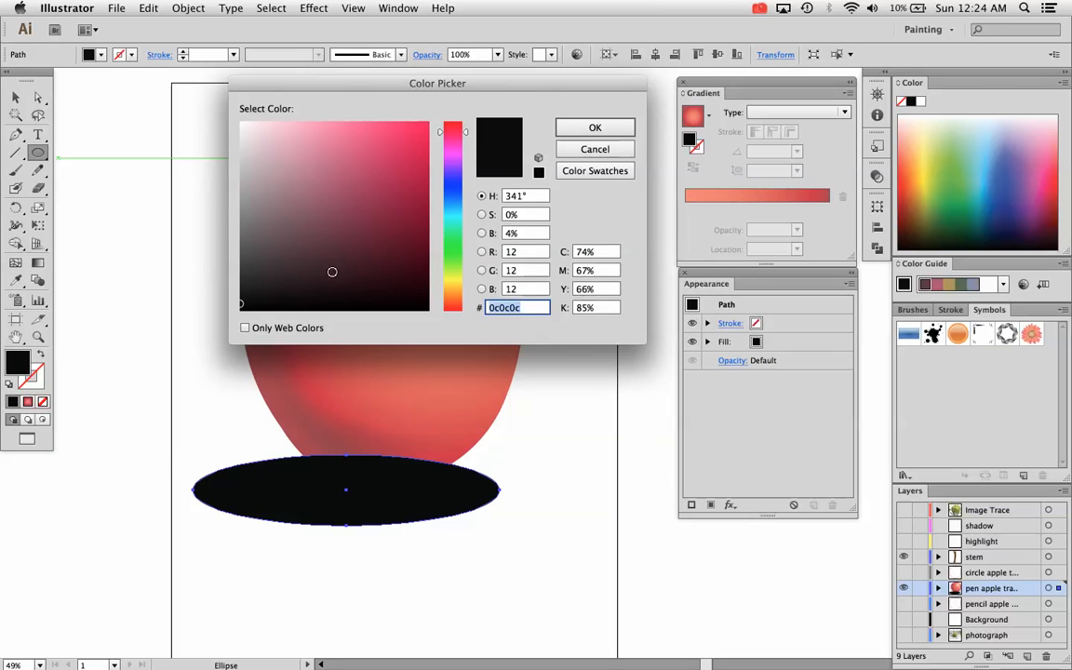
click(594, 126)
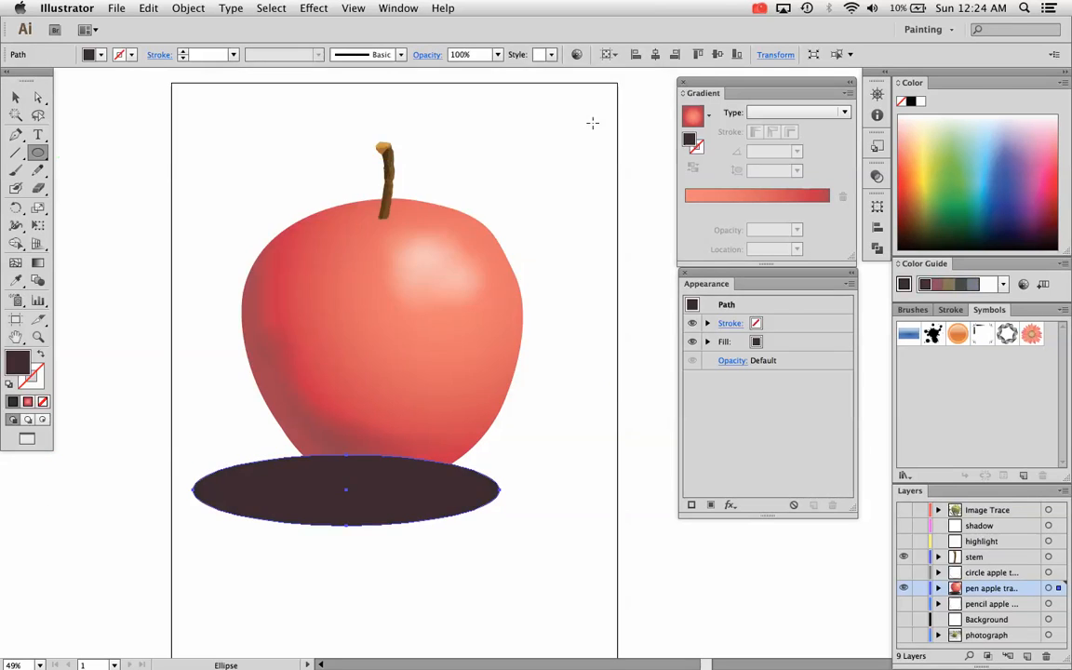
click(364, 568)
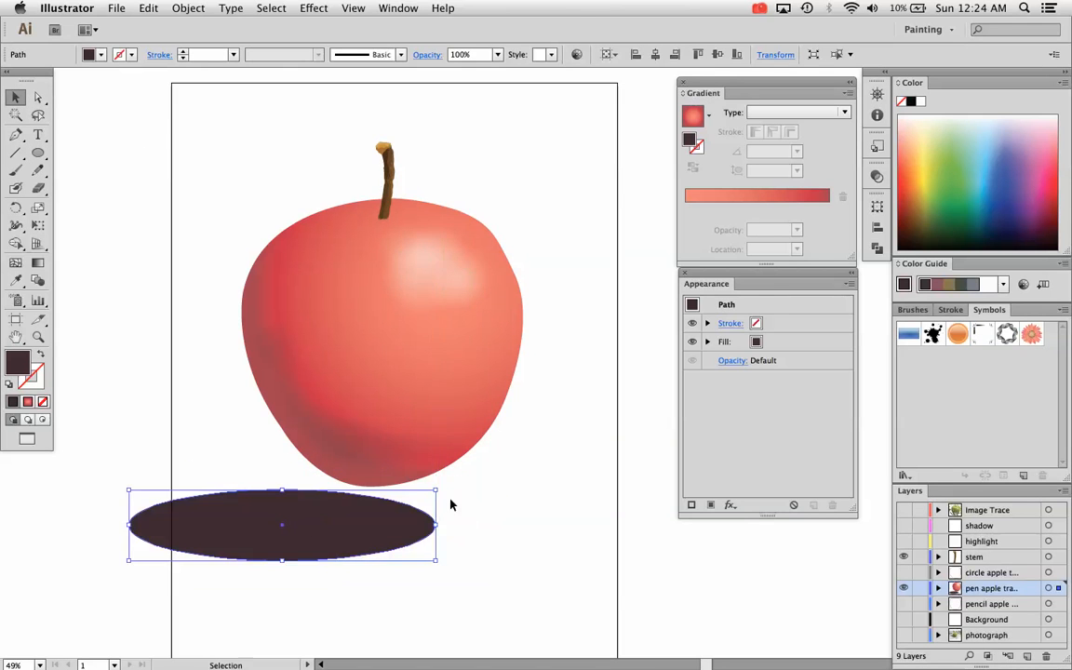
Move the dark ellipse under the apple's base and send it backward behind the apple.
click(515, 188)
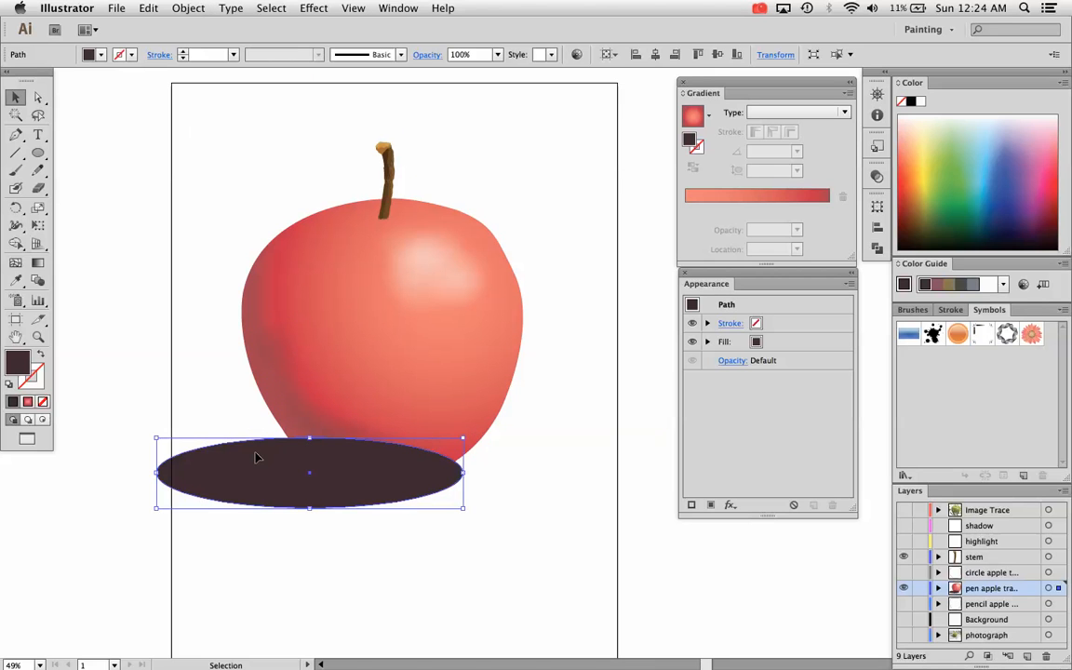
click(186, 8)
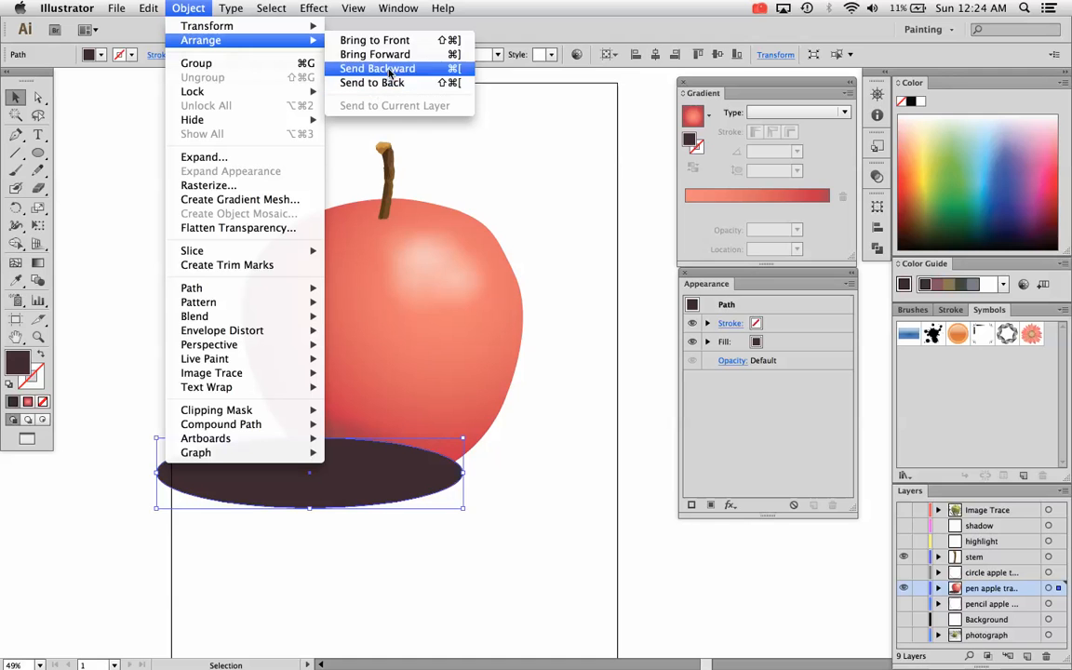
click(380, 68)
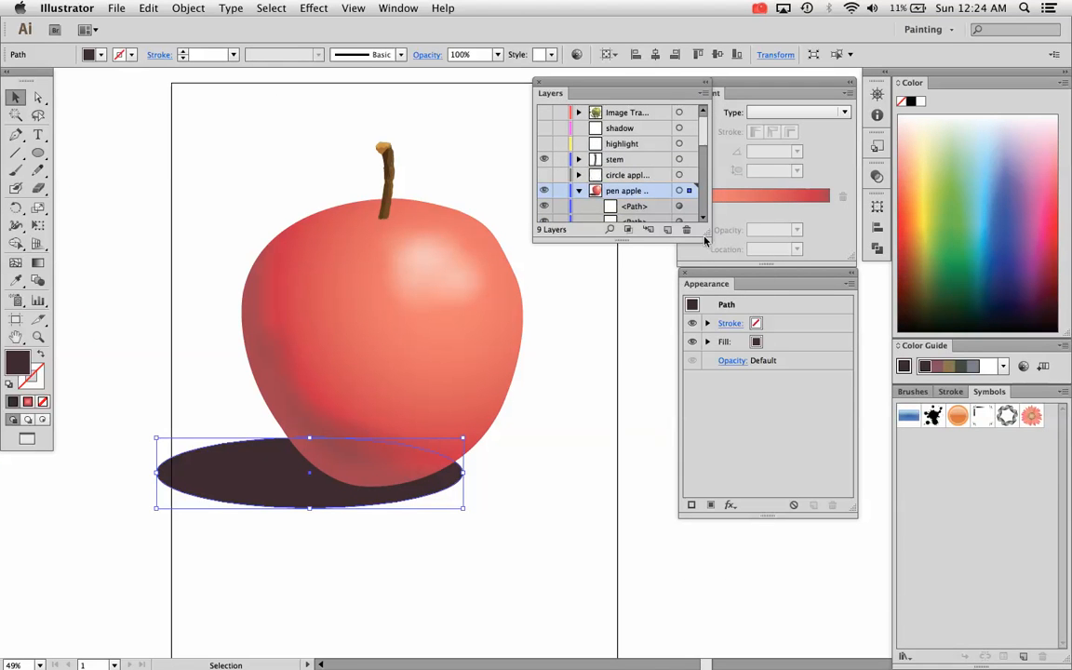
click(578, 190)
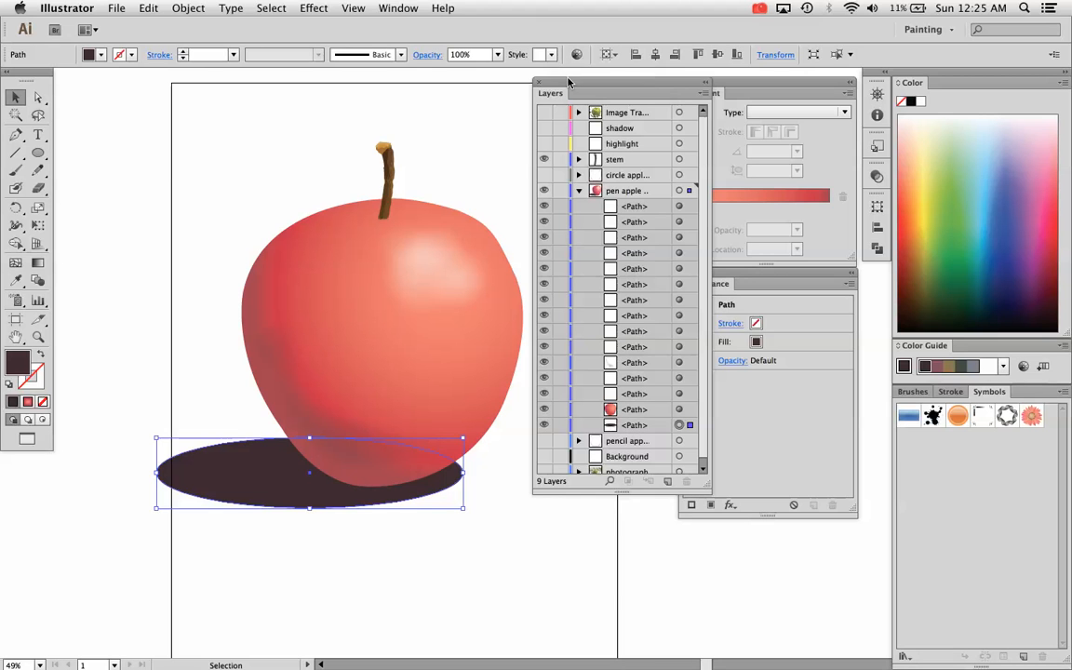
drag(553, 93, 935, 455)
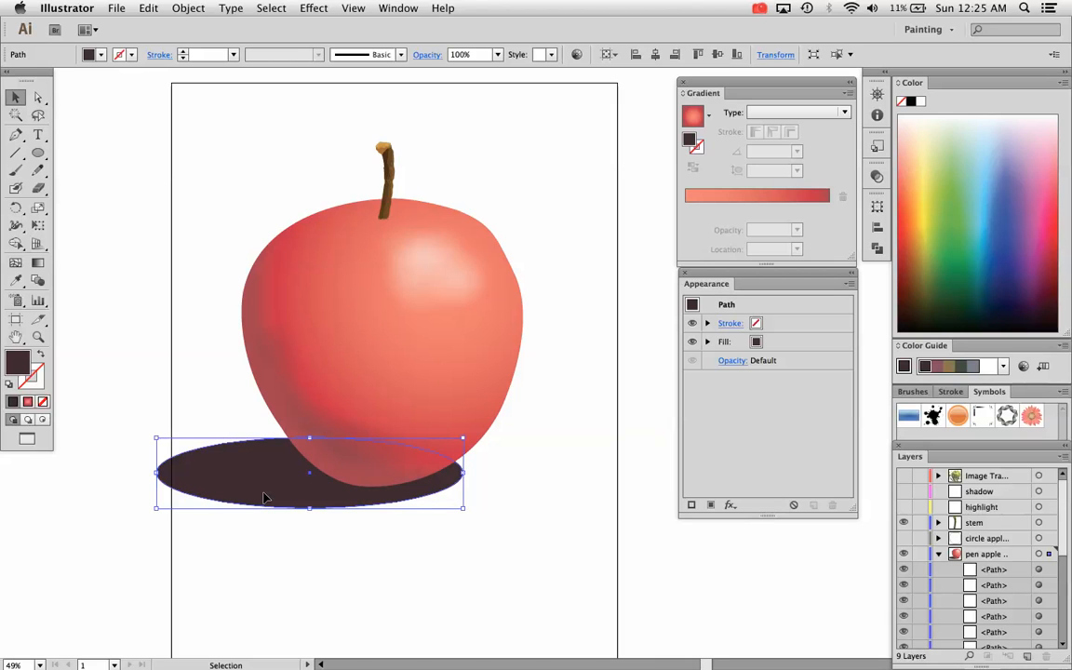
Reselect the dark ellipse and browse the Effect menu, briefly feathering an apple path.
click(468, 495)
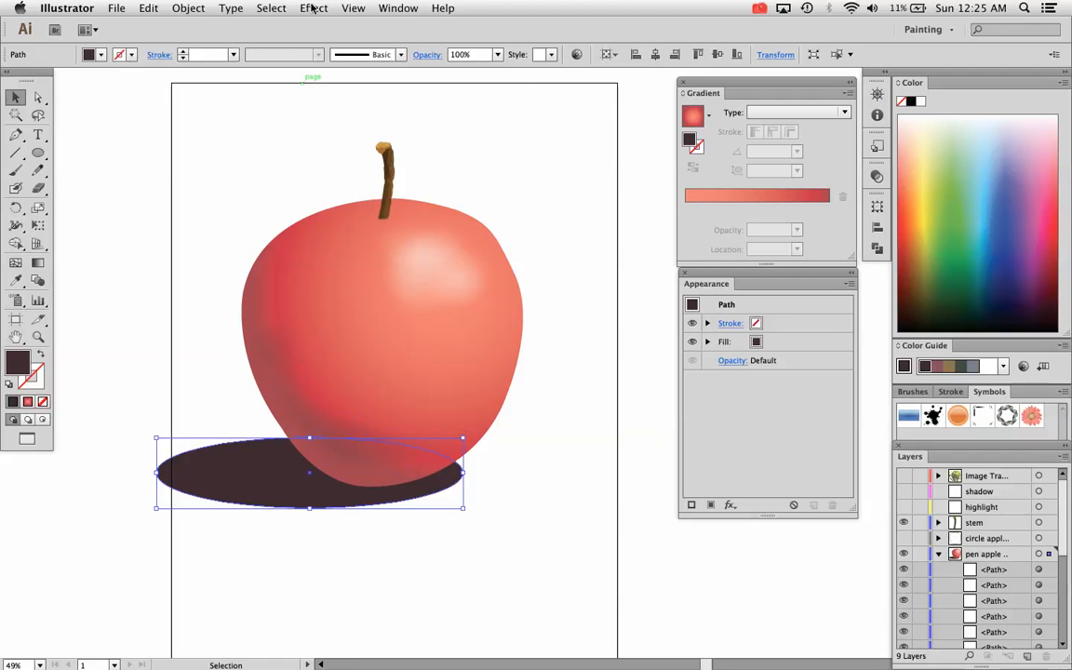
click(313, 8)
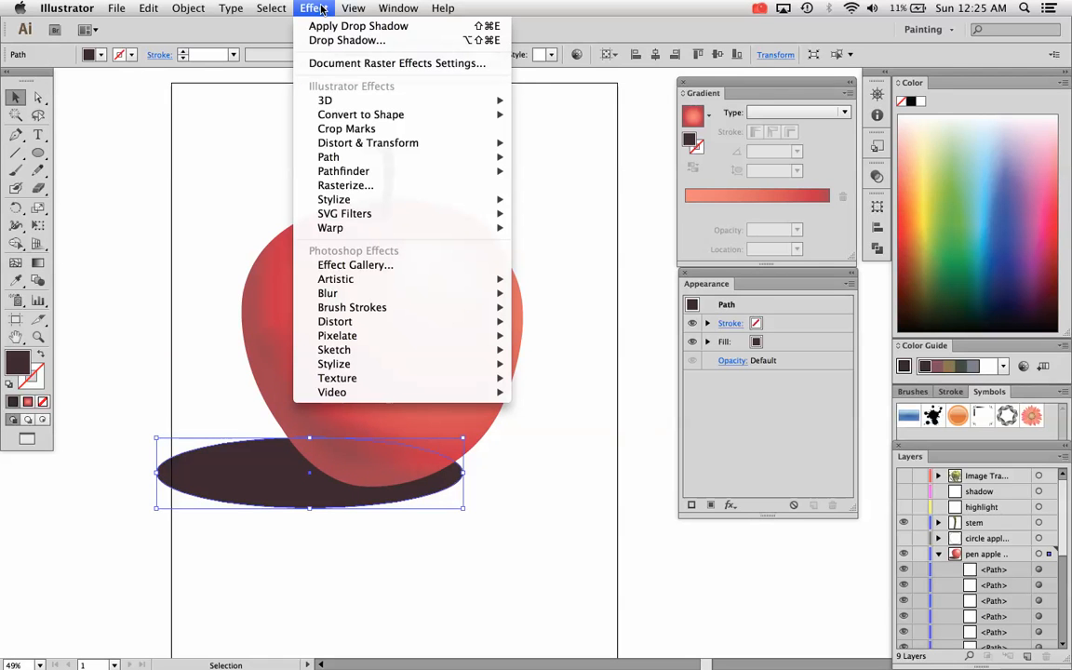
mouse_move(333, 199)
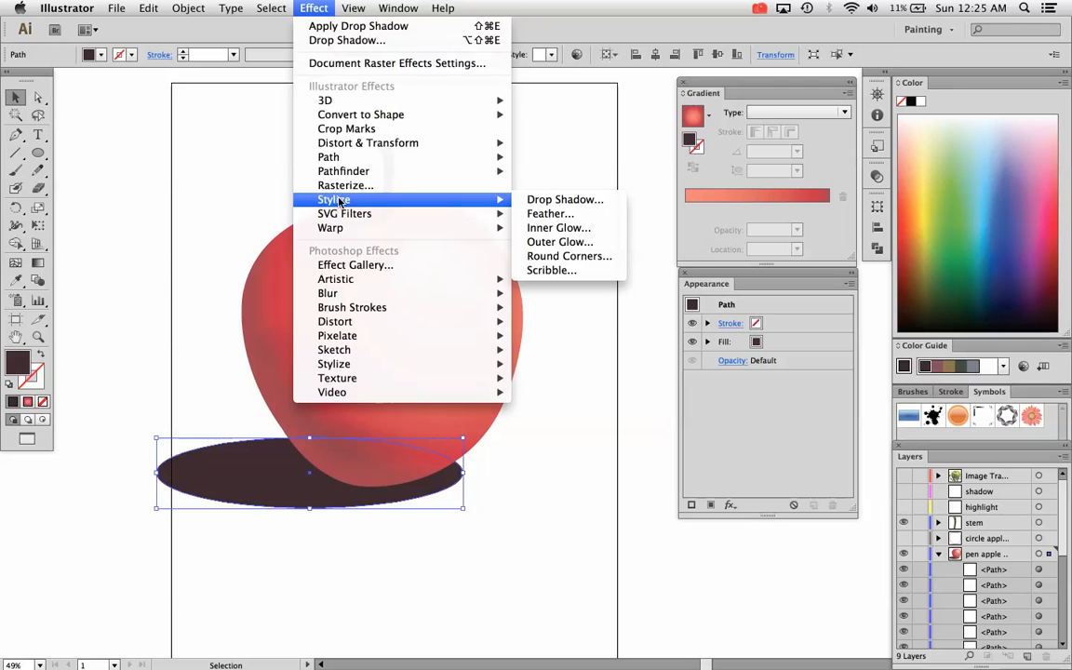
mouse_move(549, 213)
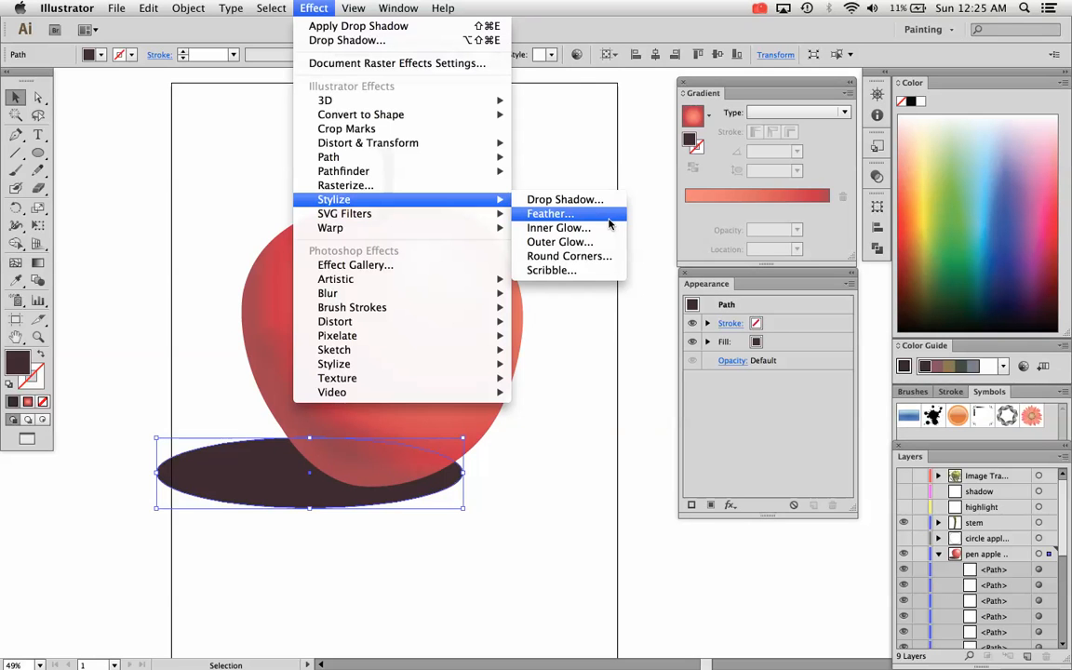
click(548, 213)
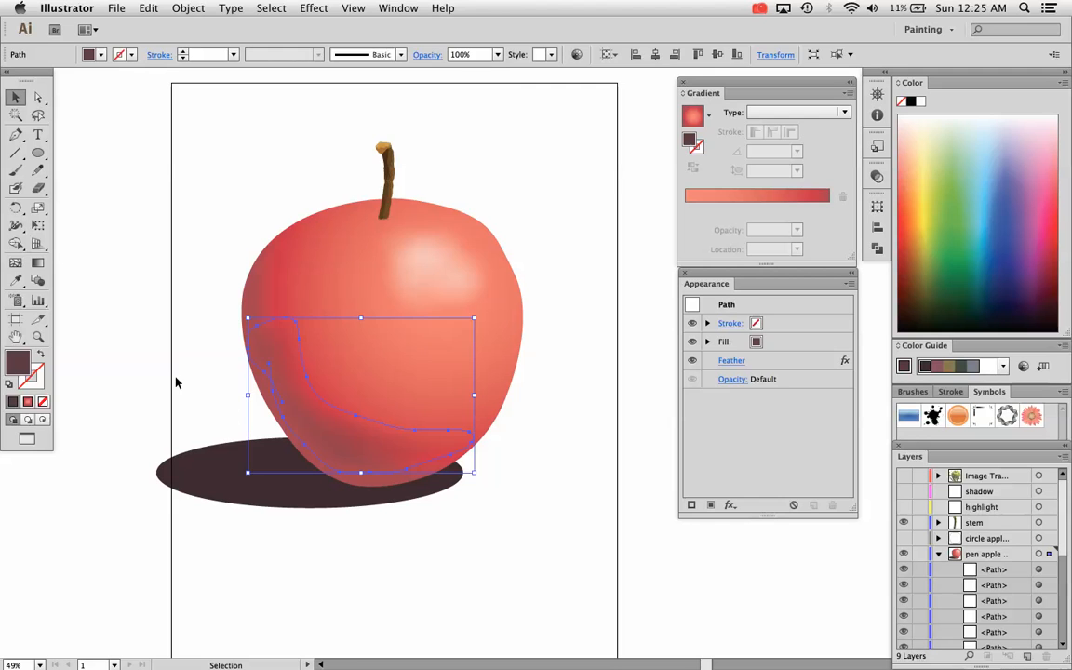
click(313, 8)
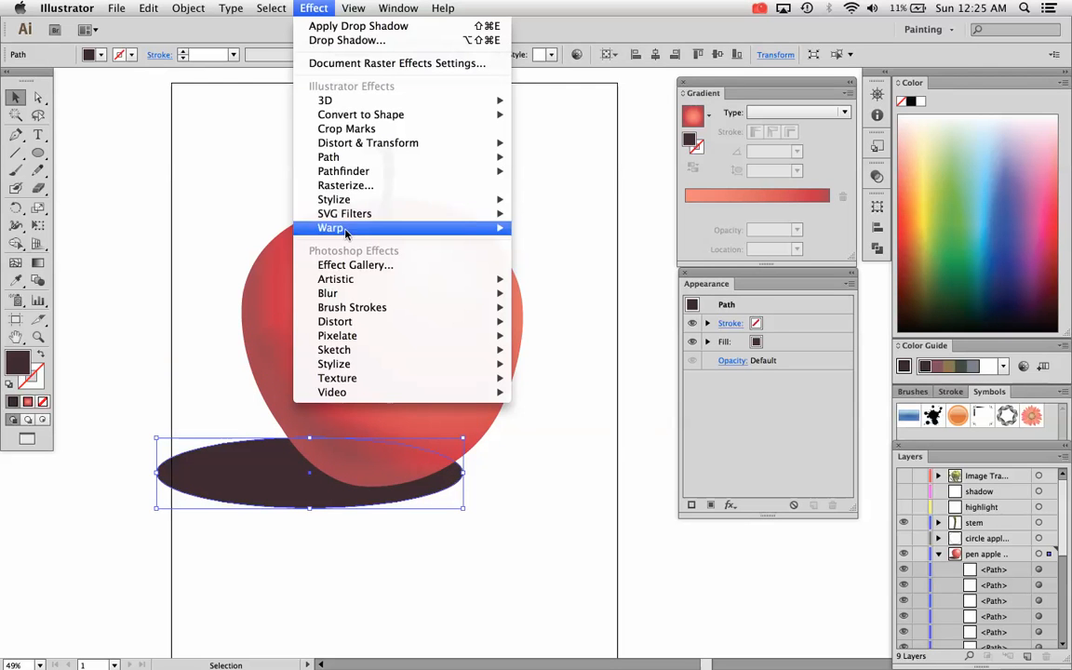
mouse_move(333, 199)
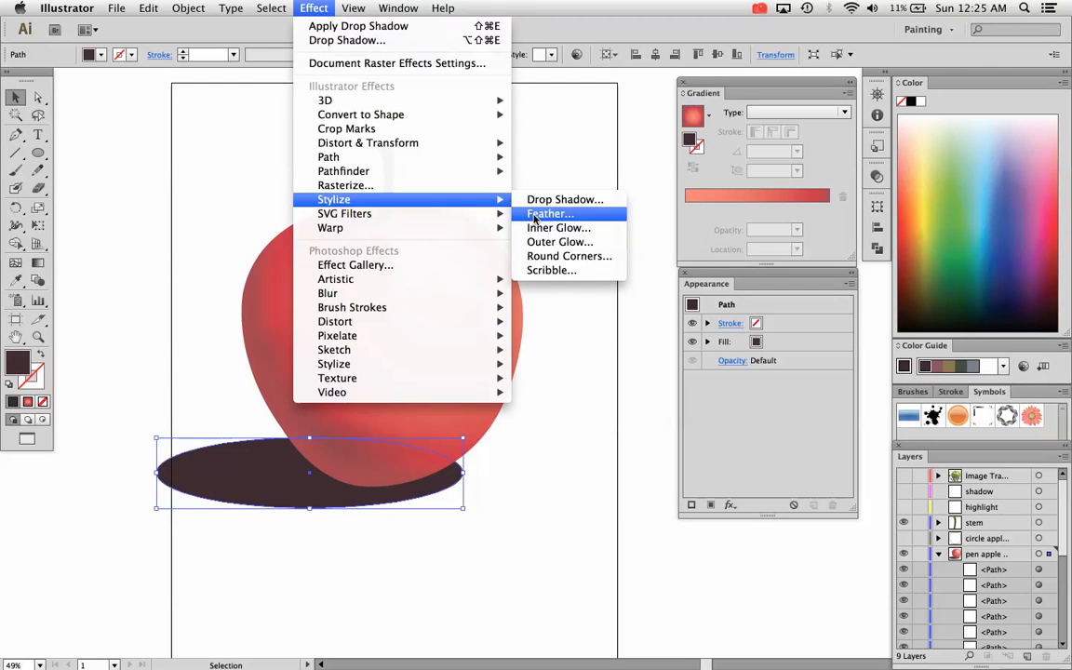
mouse_move(327, 293)
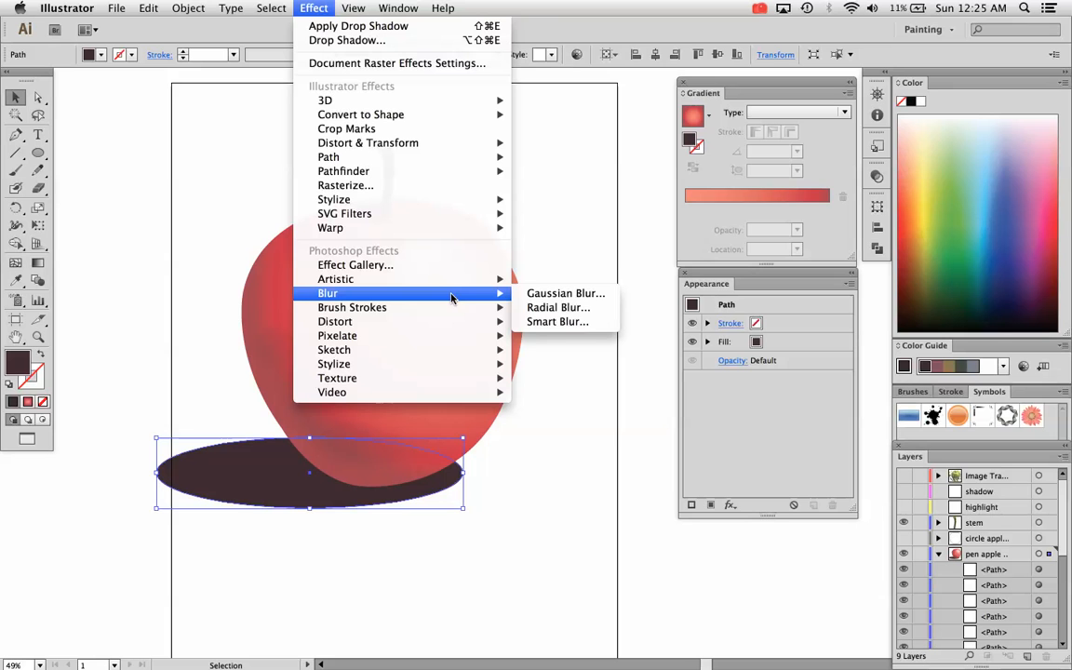
mouse_move(564, 293)
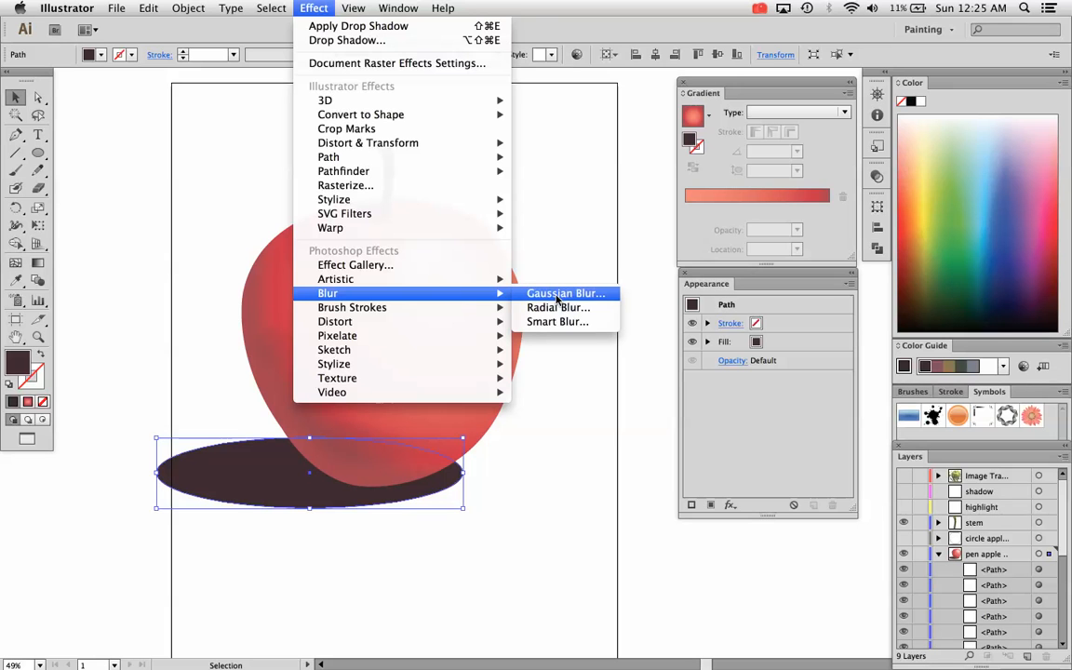
Apply a Gaussian Blur with a 64-pixel radius to the shadow ellipse.
click(566, 293)
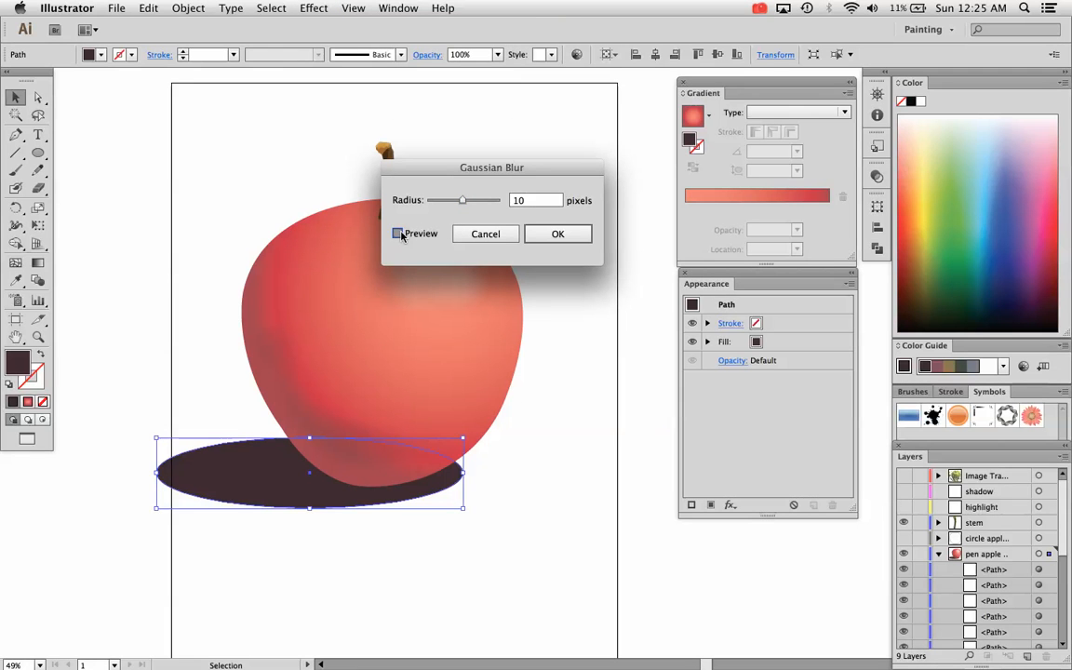
click(397, 232)
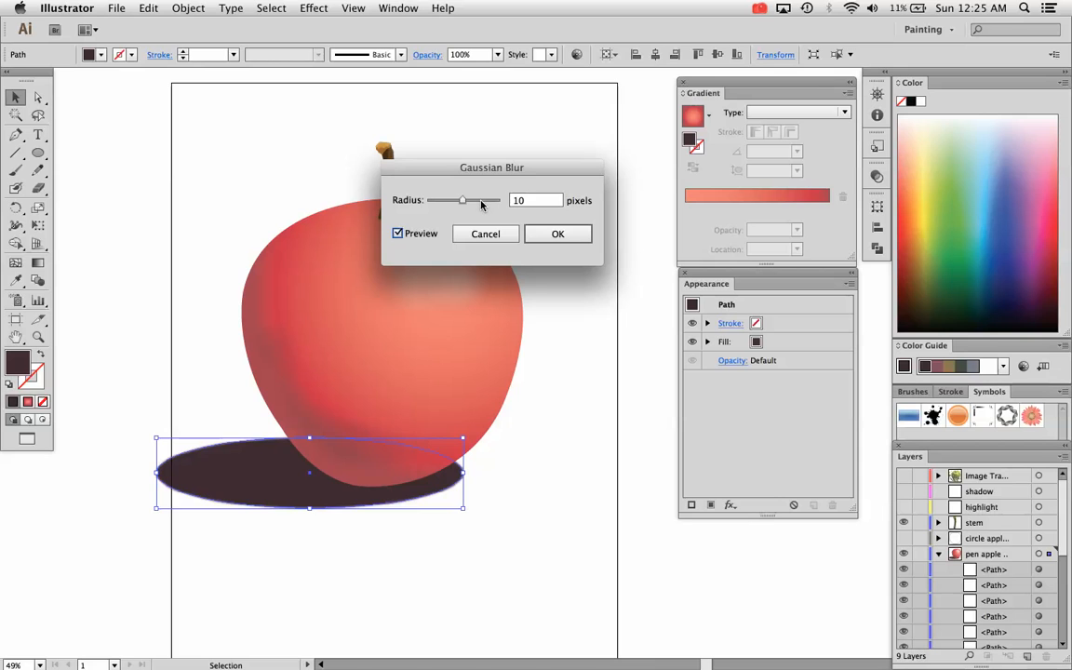
drag(462, 200, 488, 200)
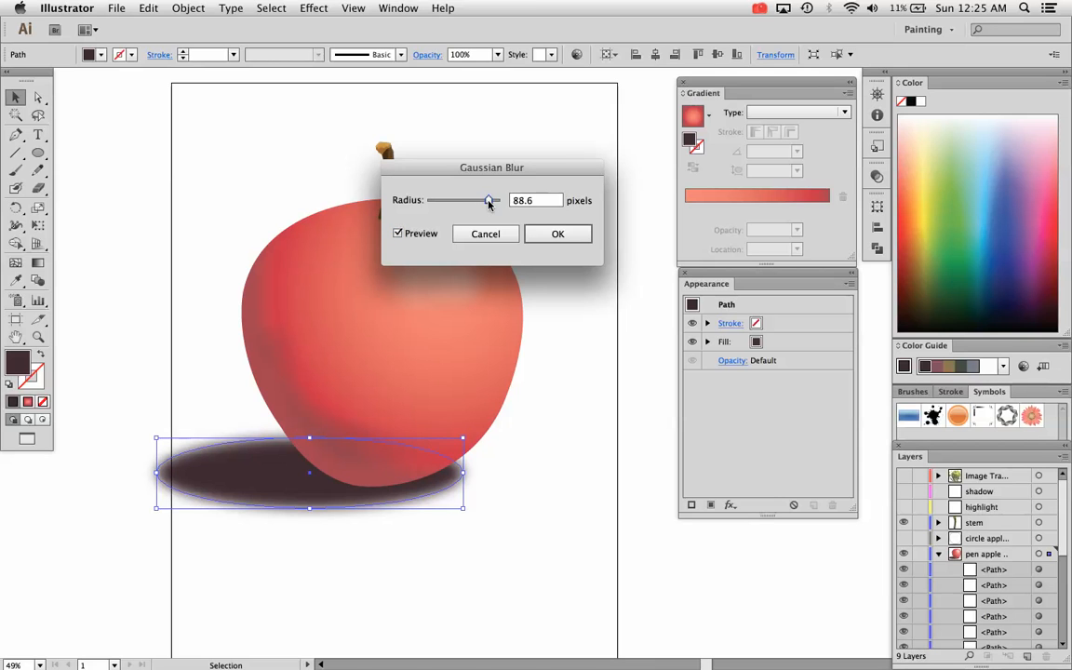
drag(488, 200, 497, 200)
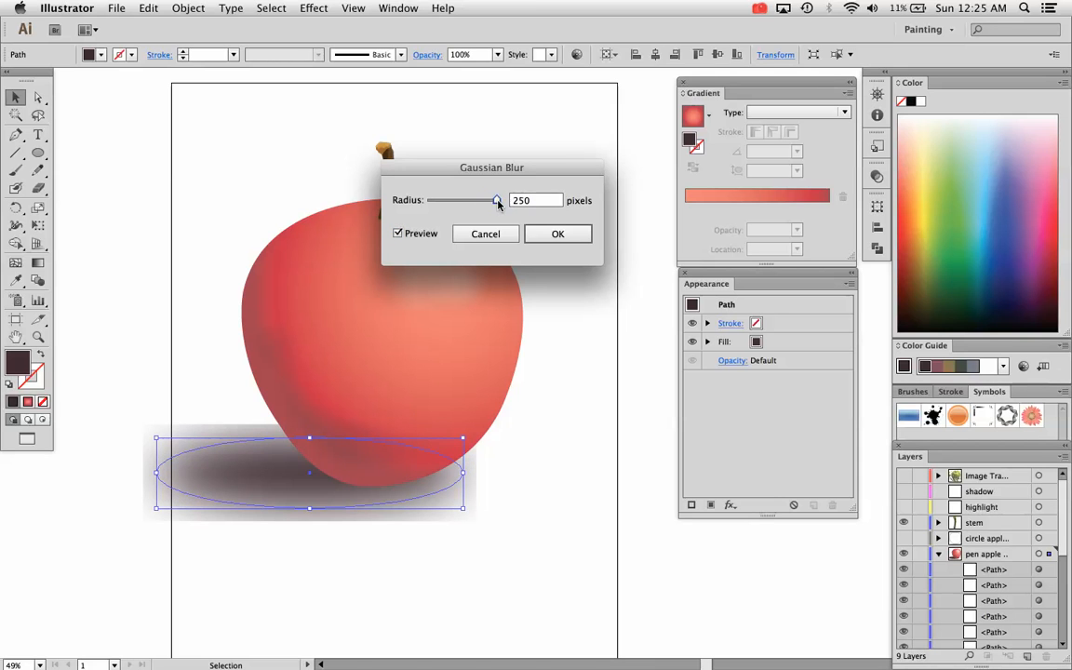
drag(497, 200, 486, 200)
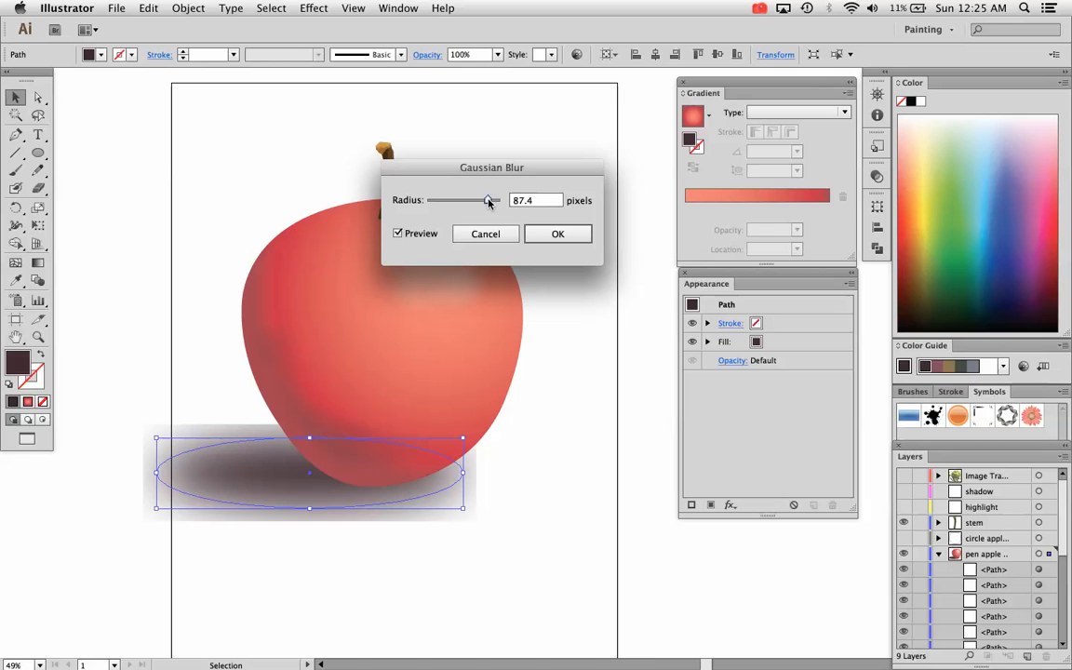
drag(489, 200, 484, 200)
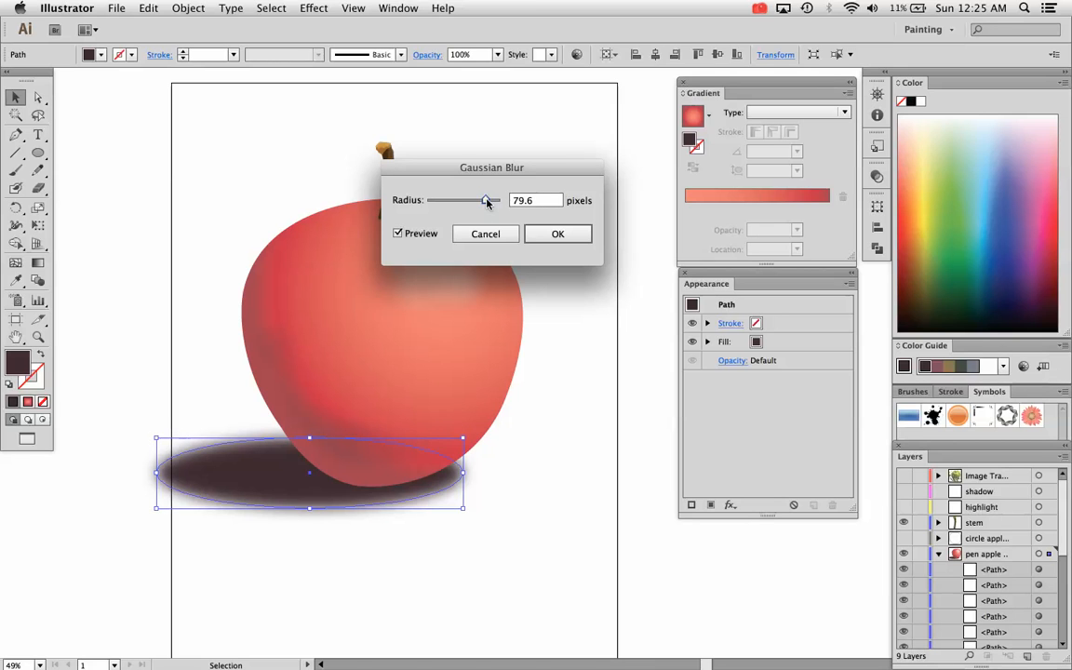
drag(485, 200, 496, 199)
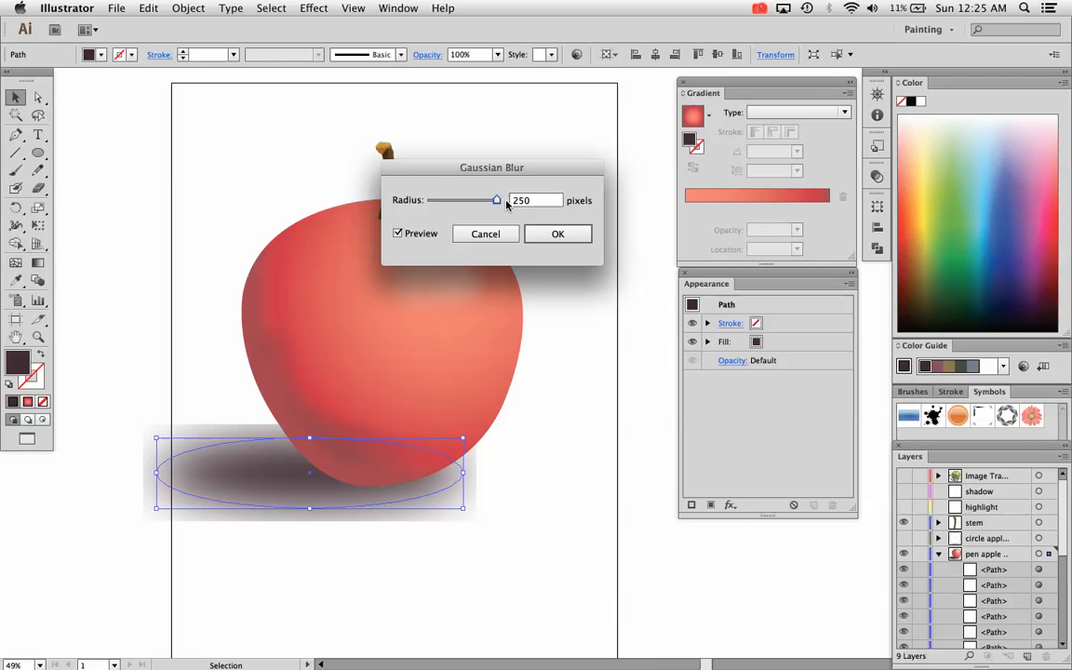
drag(495, 200, 479, 200)
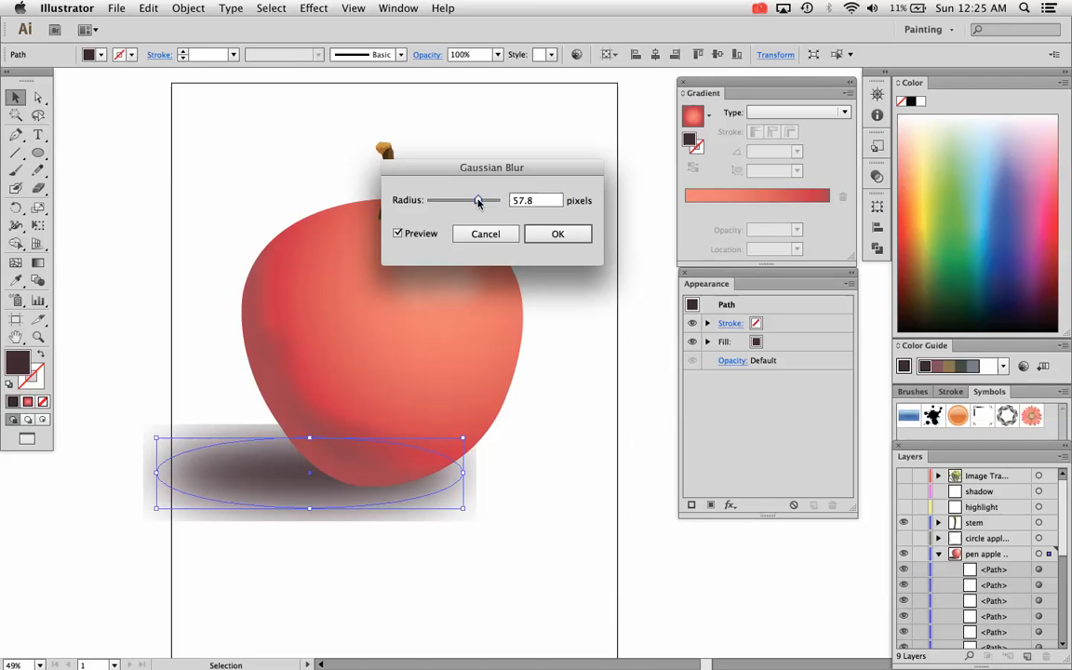
drag(477, 200, 480, 200)
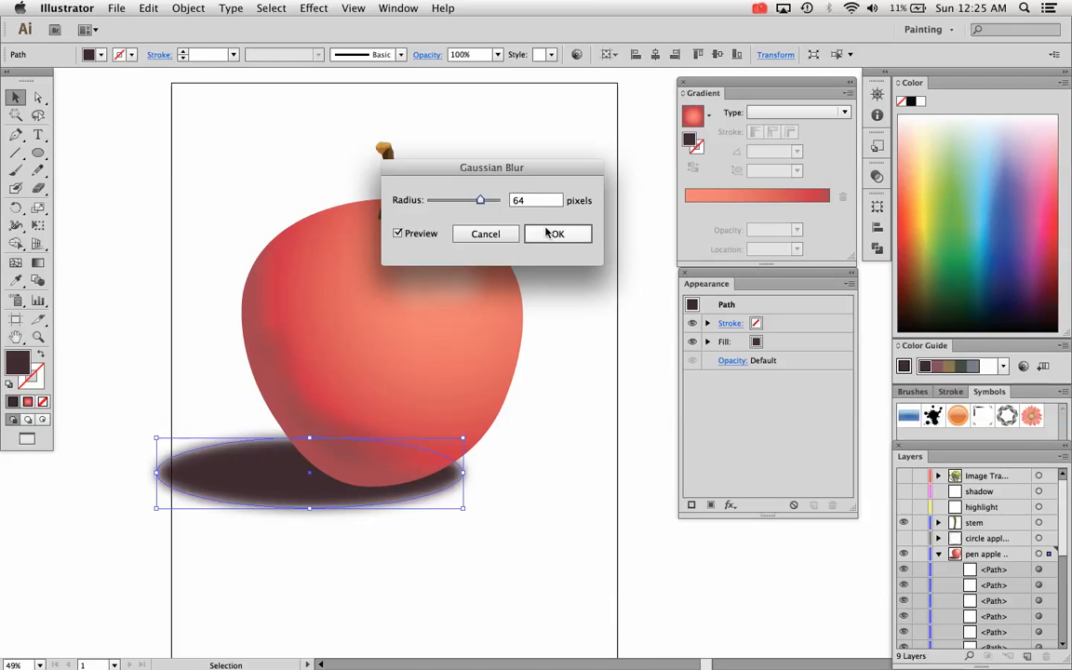
click(558, 233)
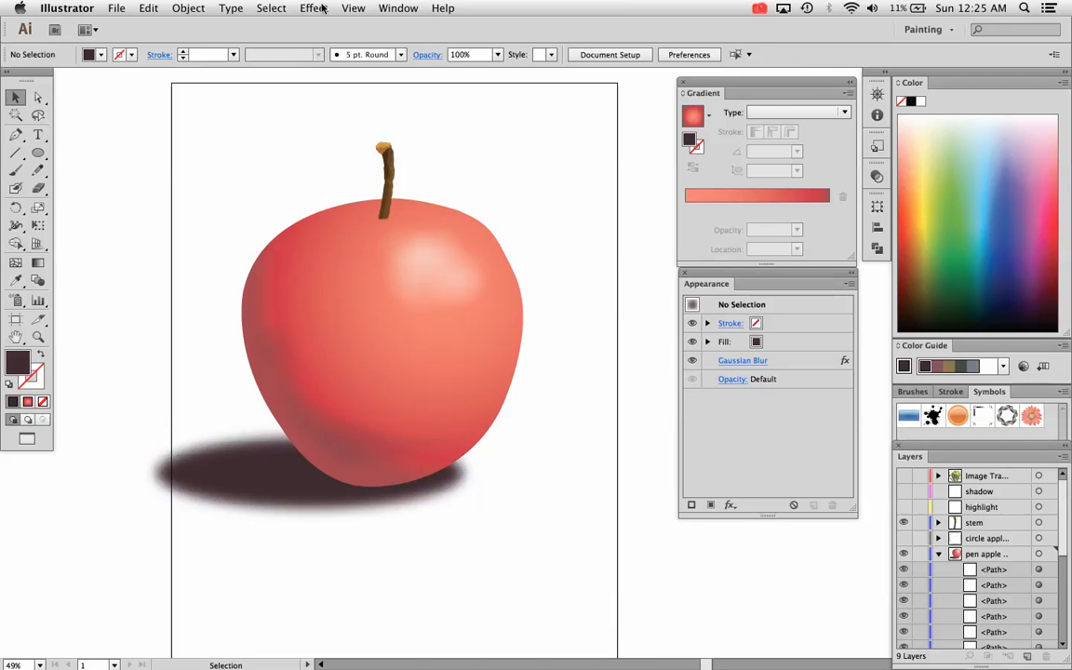
click(314, 8)
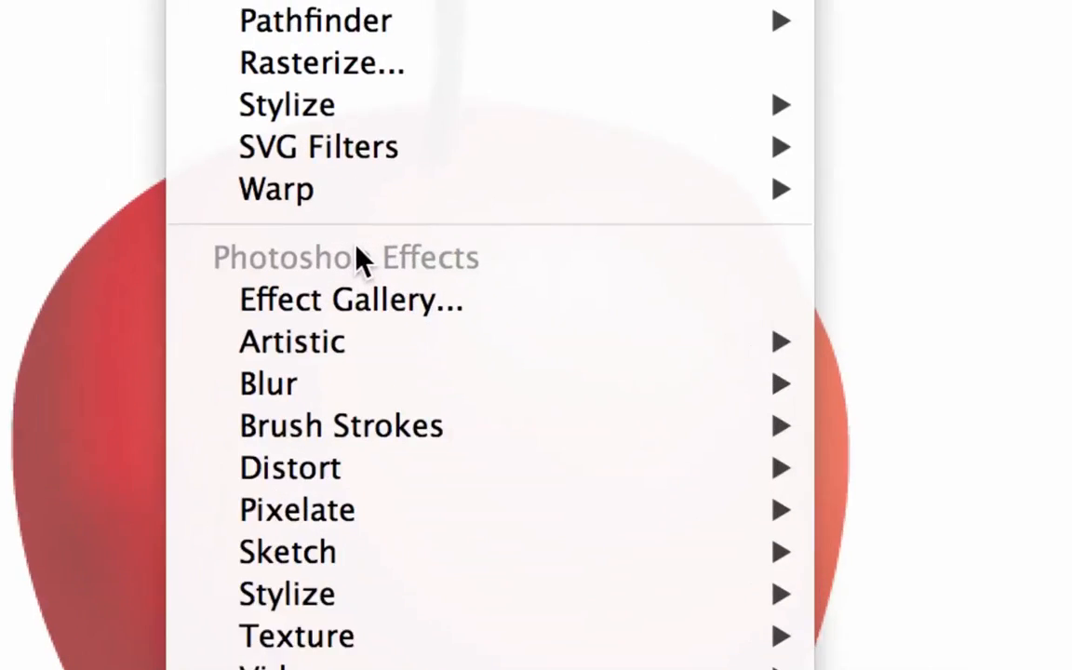
key(Escape)
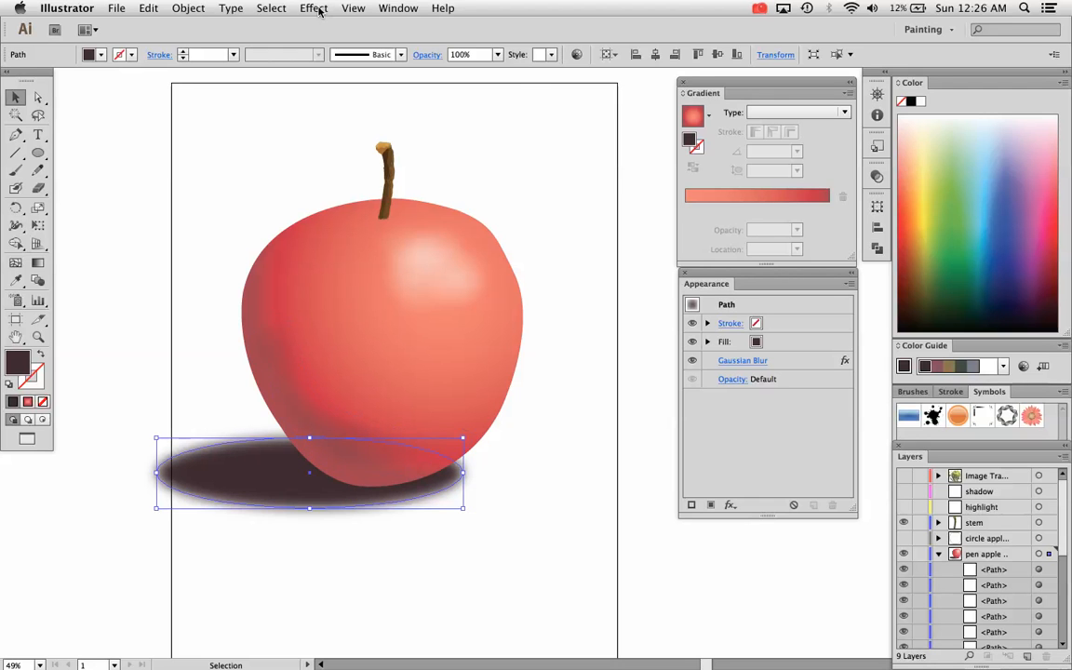
Add a Feather of about 1.7 in to the blurred shadow ellipse.
click(313, 8)
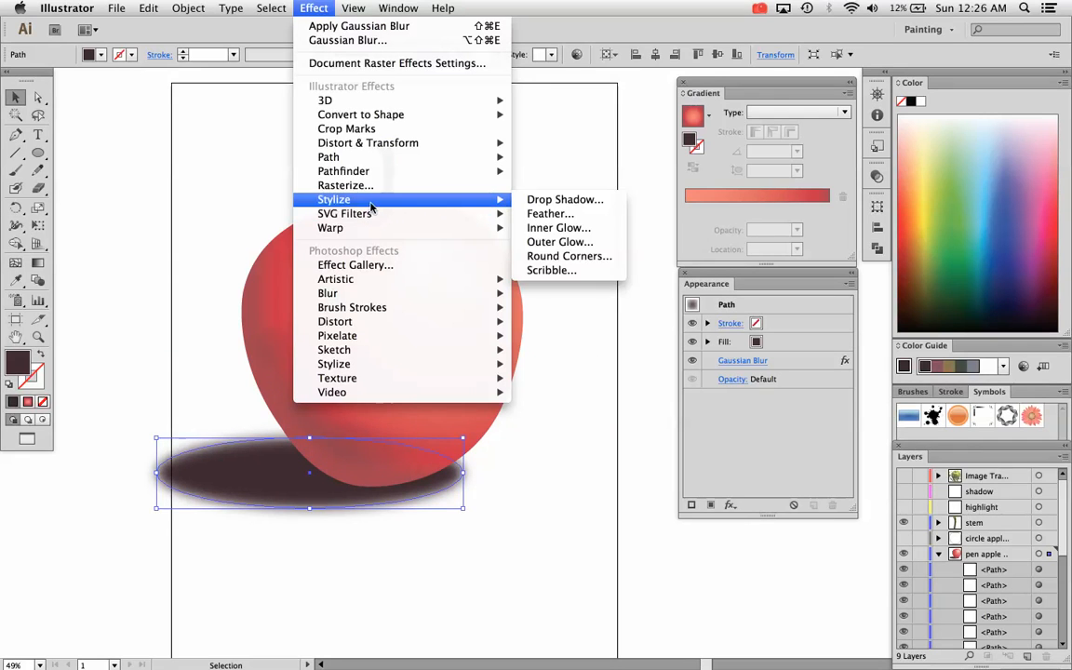
click(549, 213)
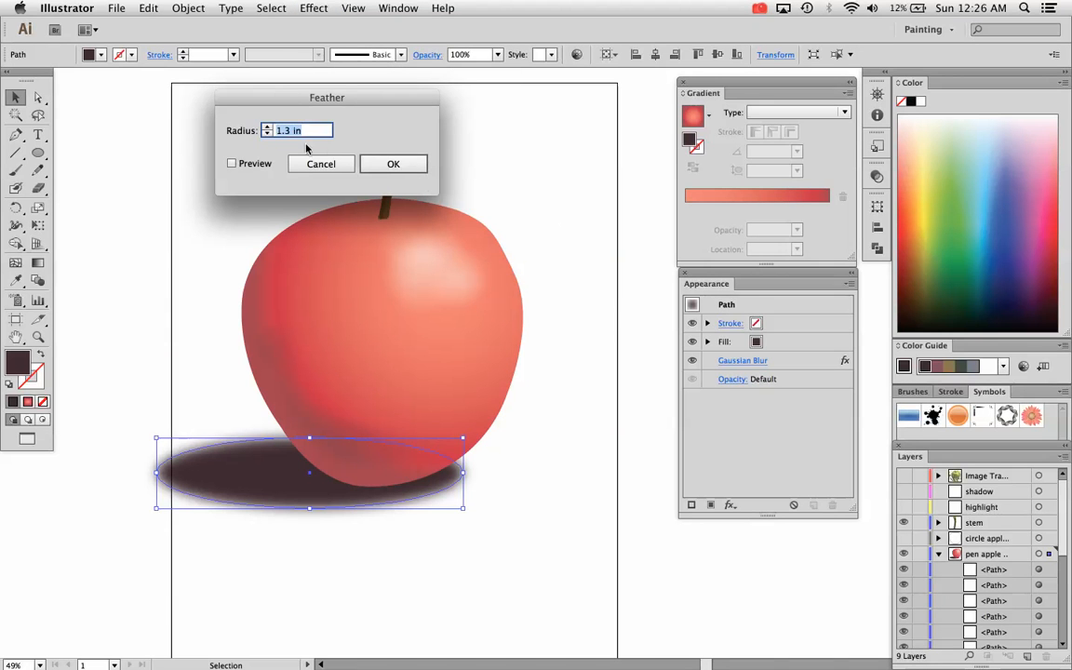
click(231, 163)
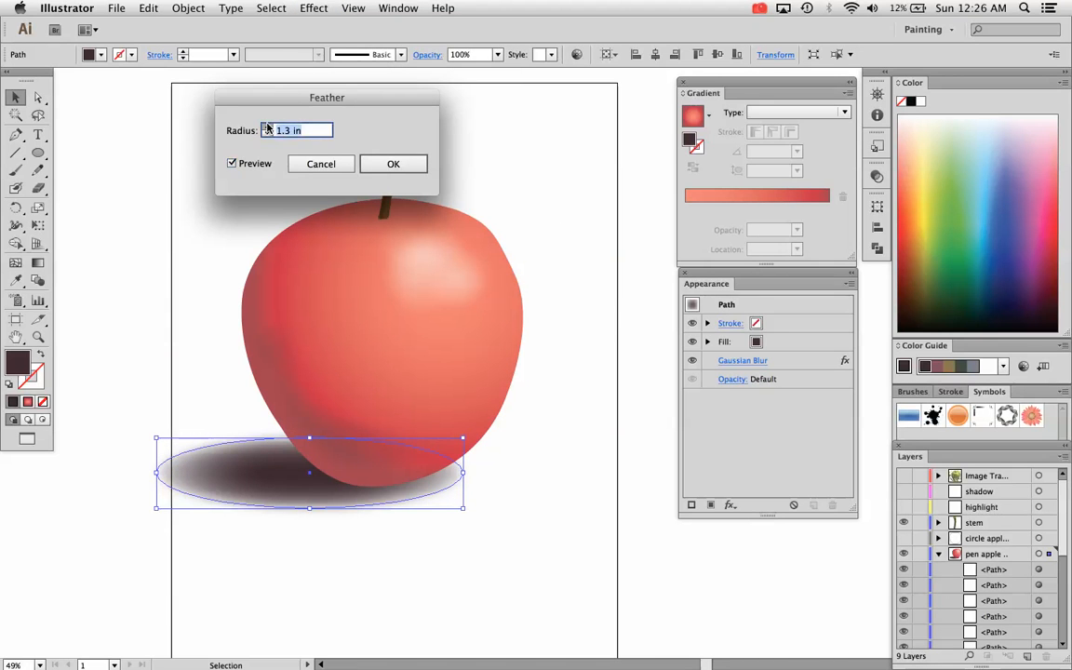
text(1.5 in)
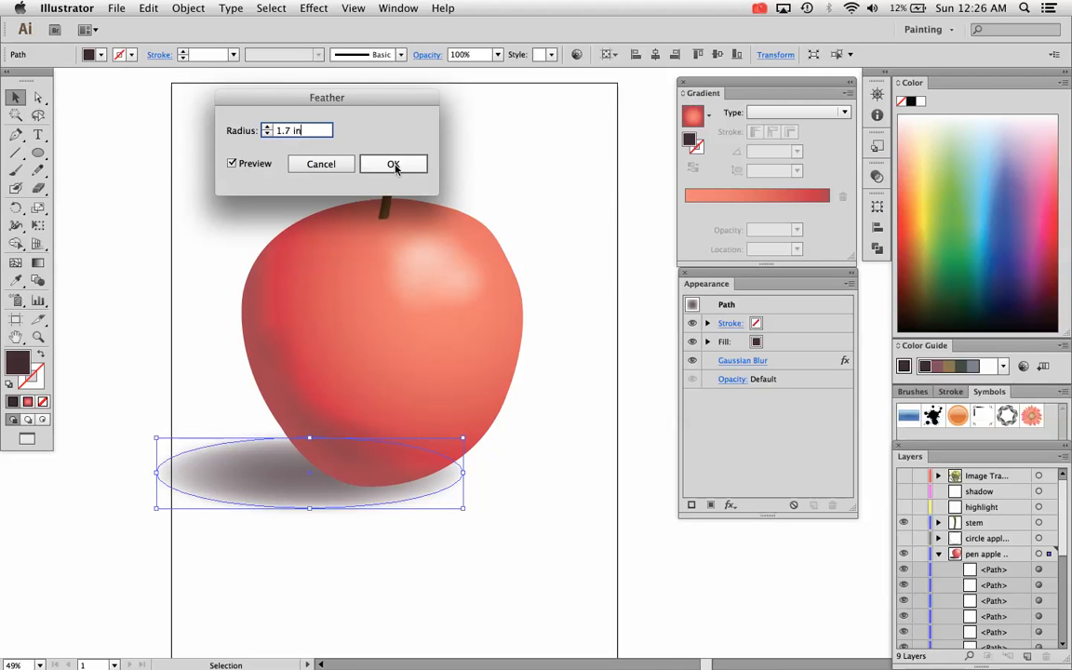
click(393, 164)
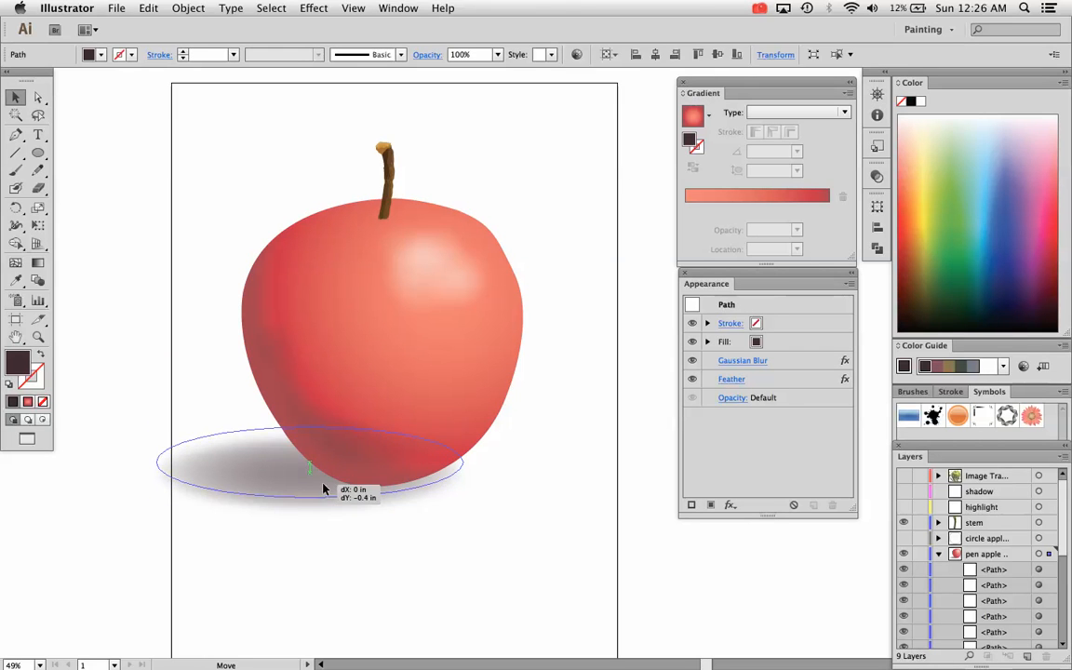
Reselect the blurred shadow ellipse, check its Gaussian Blur, nudge it upward, then deselect.
click(316, 489)
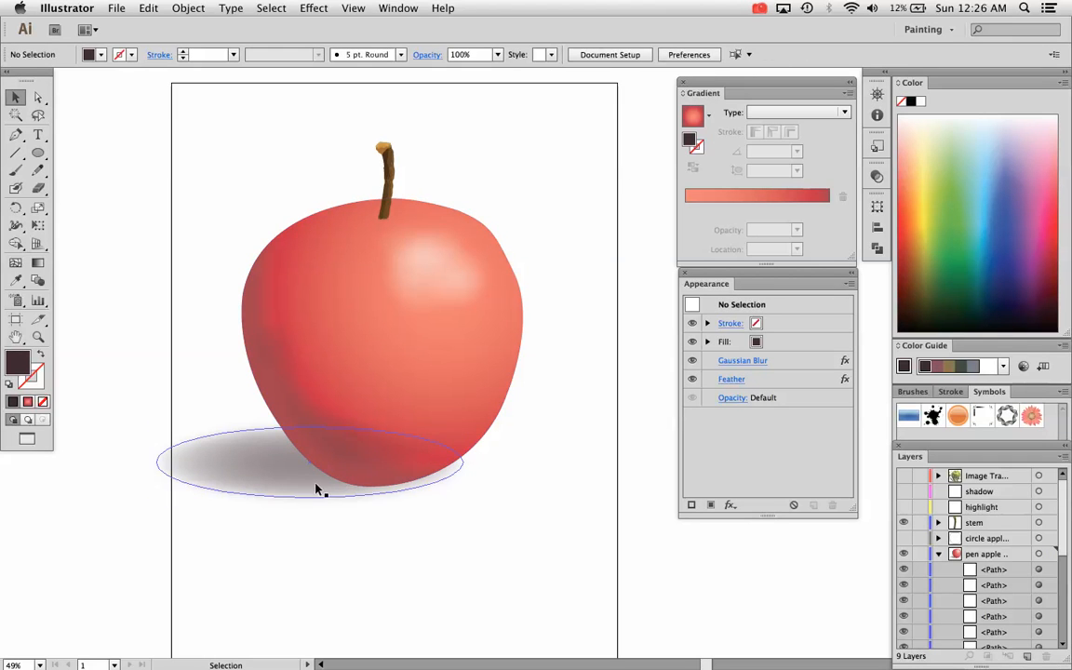
click(316, 486)
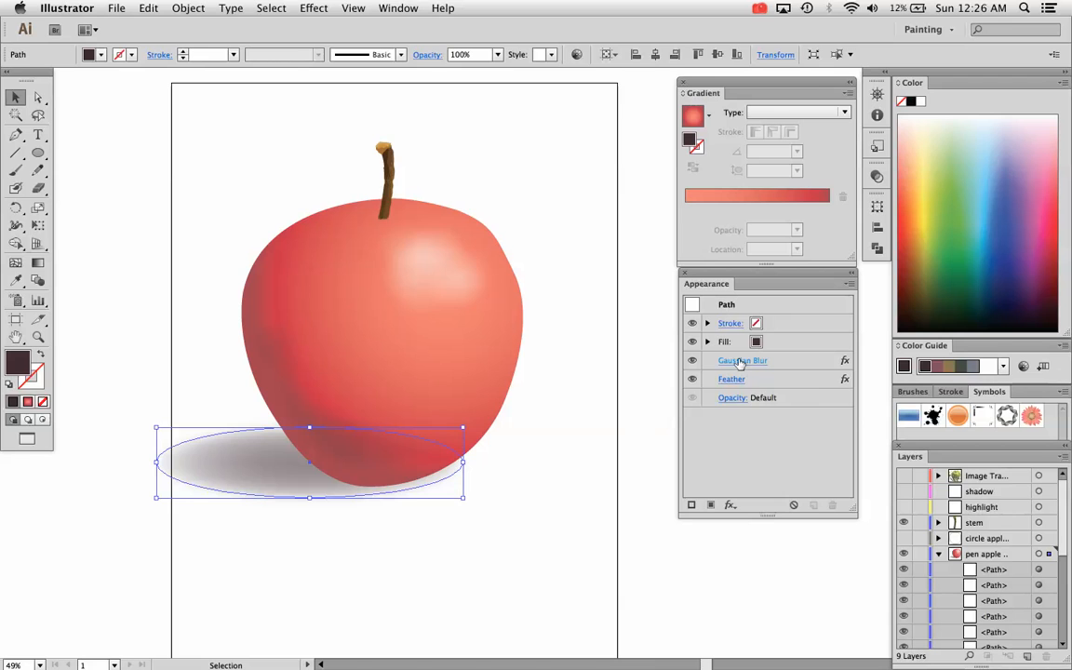
mouse_move(732, 378)
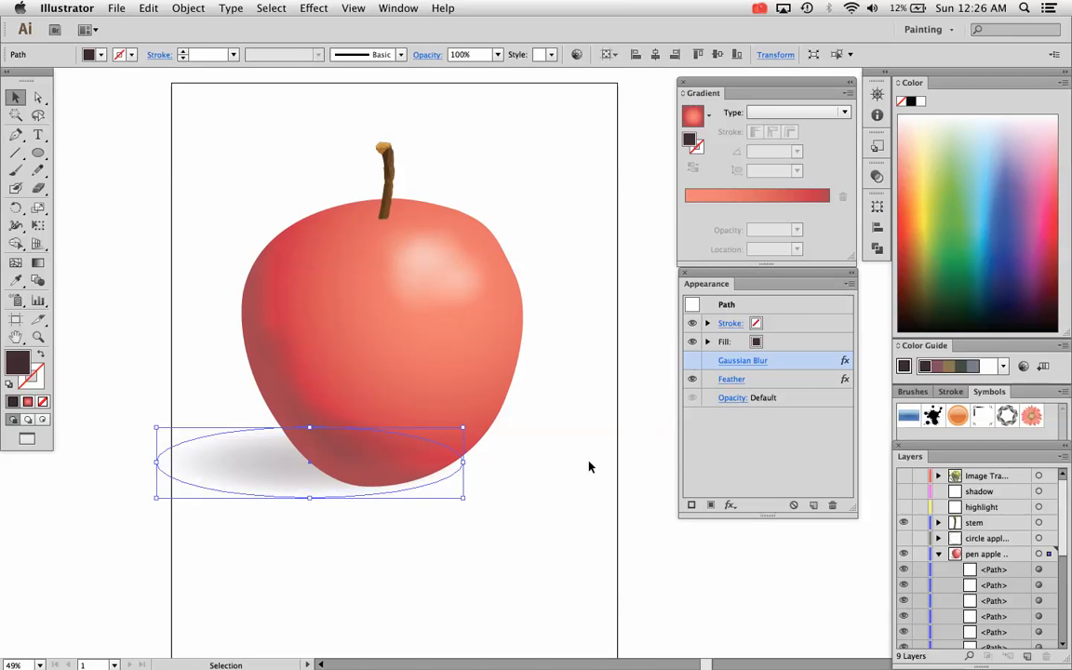
click(589, 466)
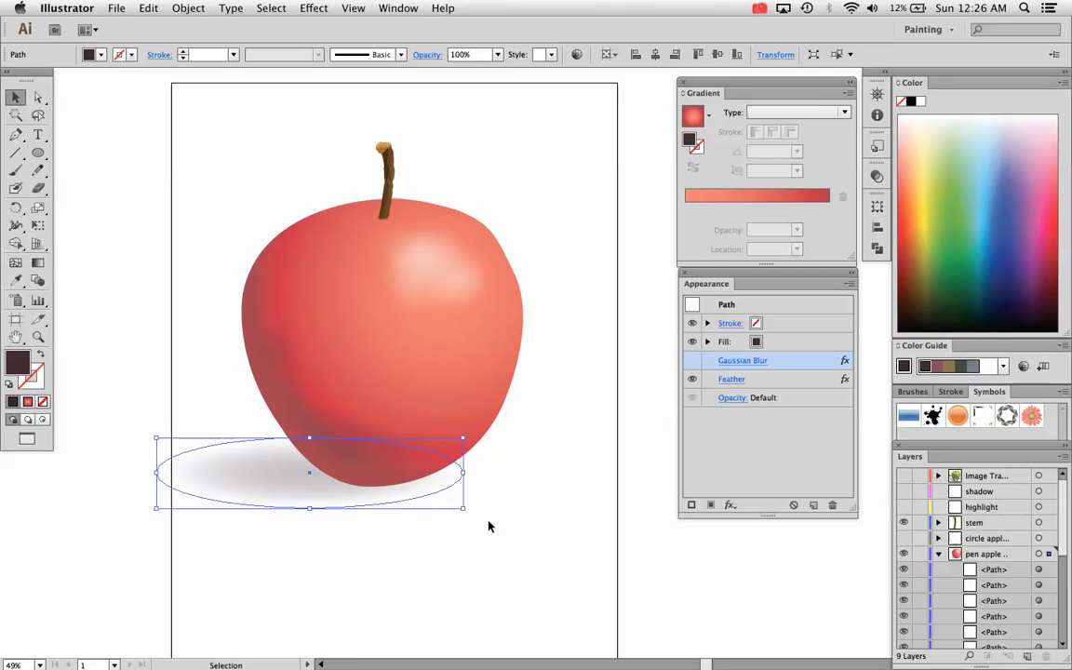
click(487, 526)
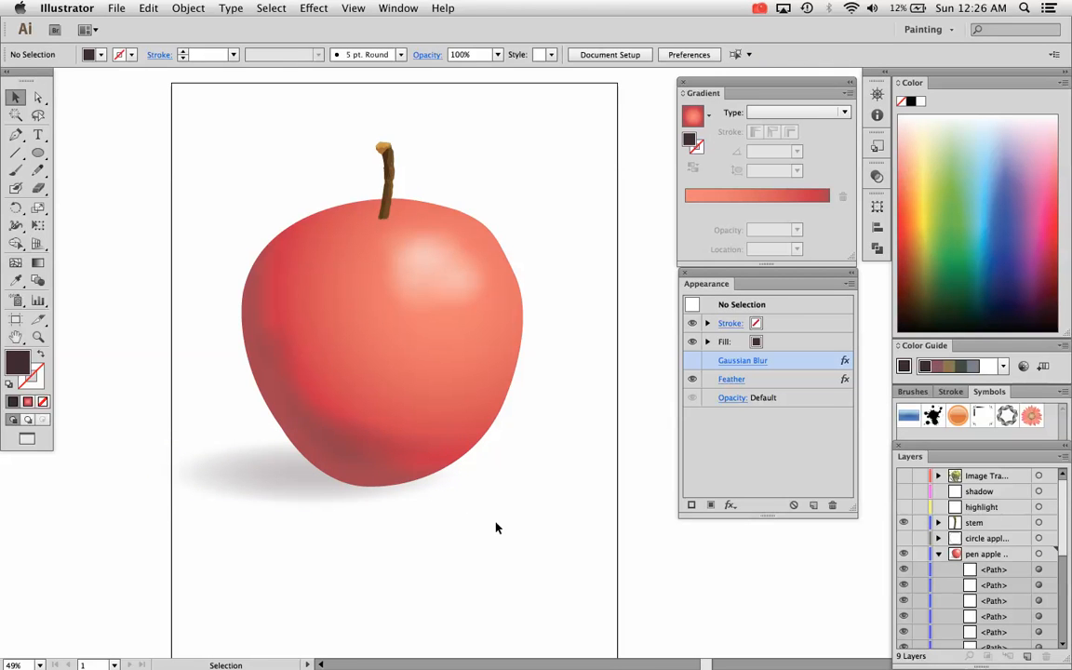